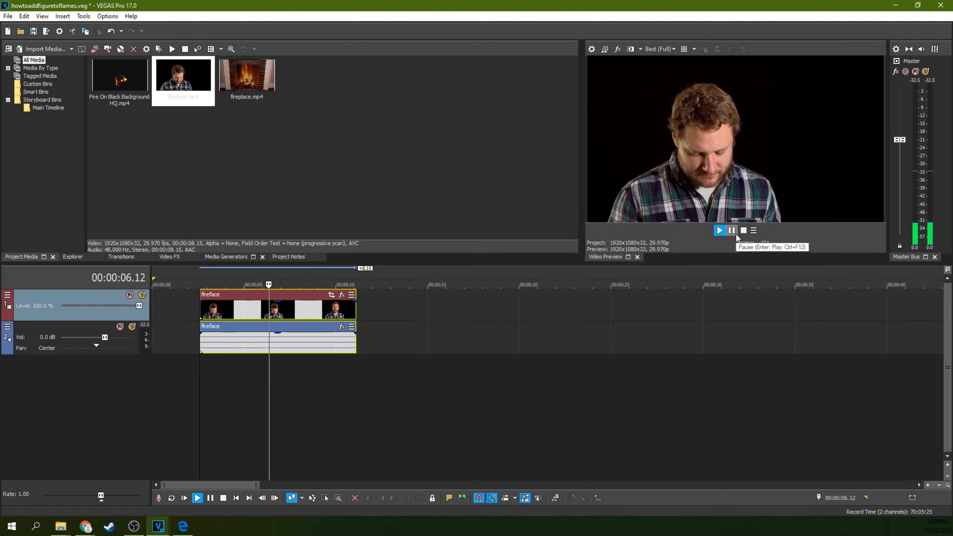
# - Pause the preview and play back the Fire On Black Background HQ clip placed after fireface
pyautogui.click(720, 230)
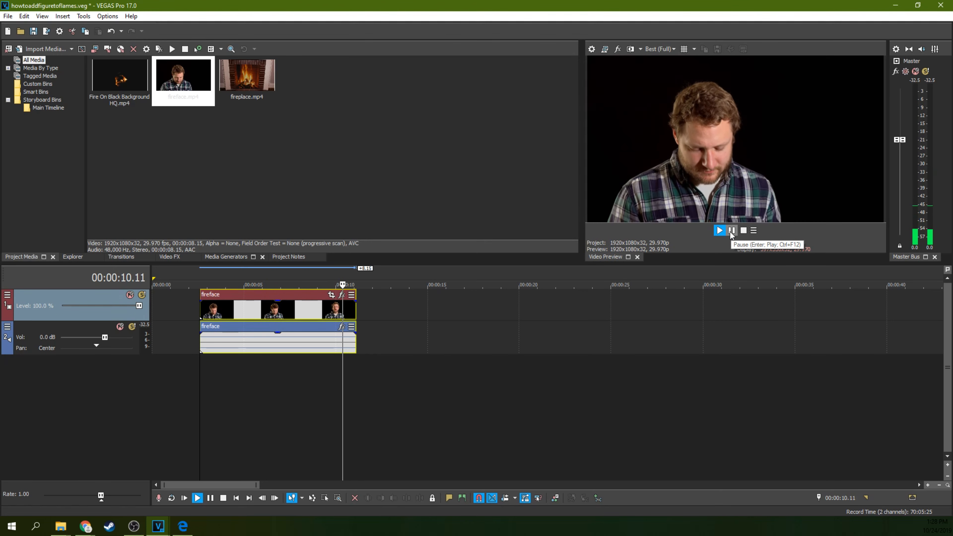
pyautogui.click(731, 230)
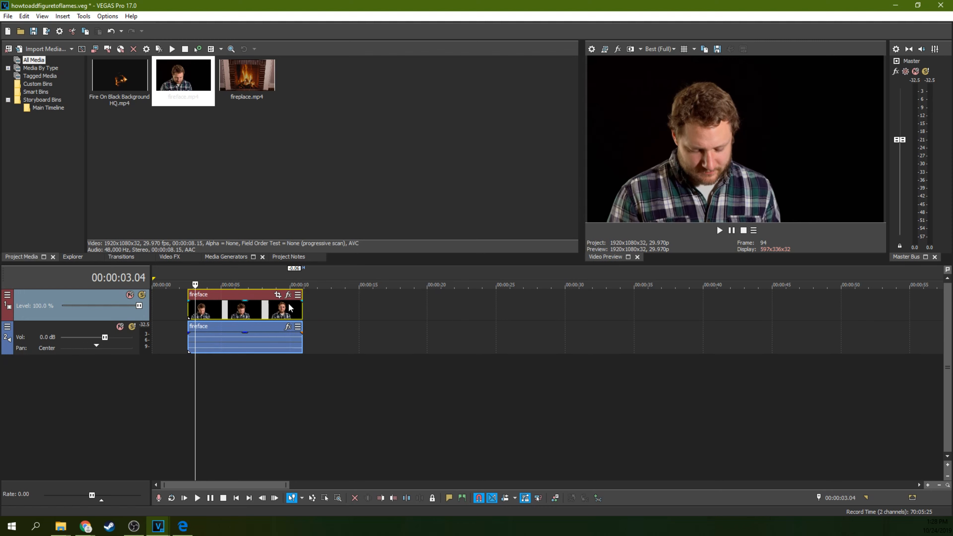
pyautogui.moveTo(822, 143)
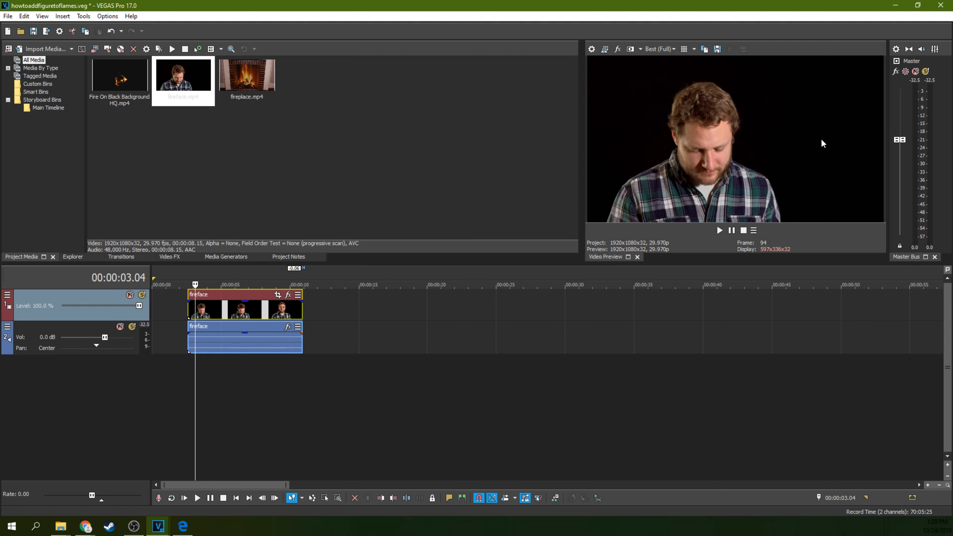
pyautogui.moveTo(761, 107)
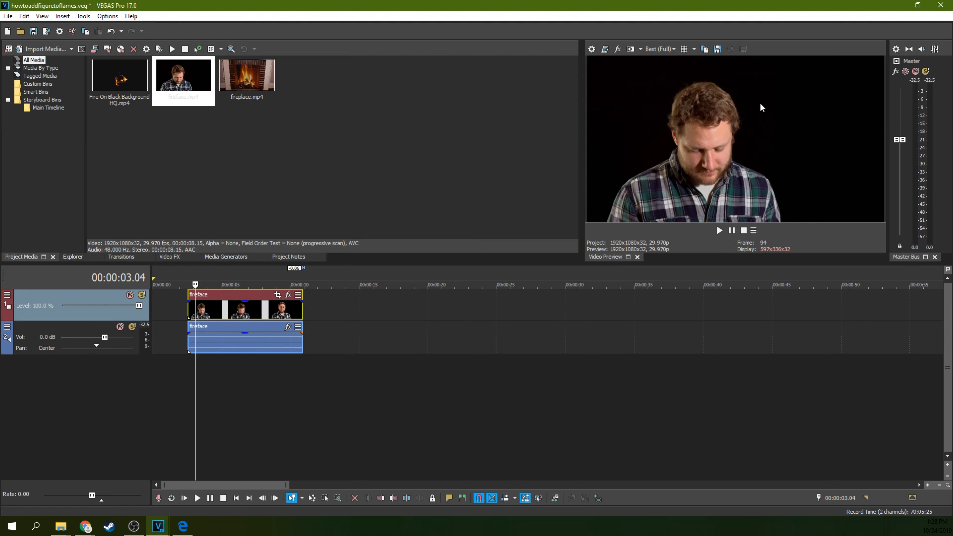
pyautogui.moveTo(736, 128)
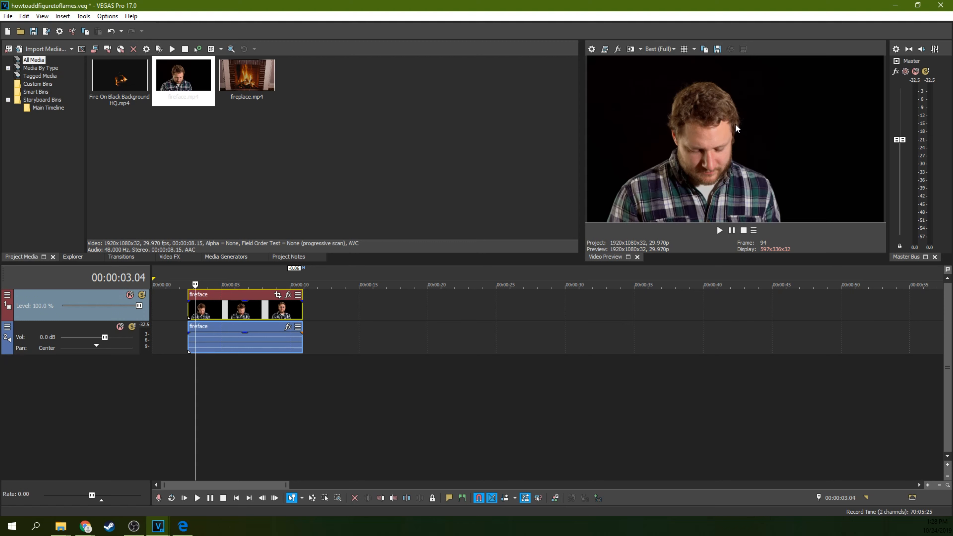
pyautogui.moveTo(219, 151)
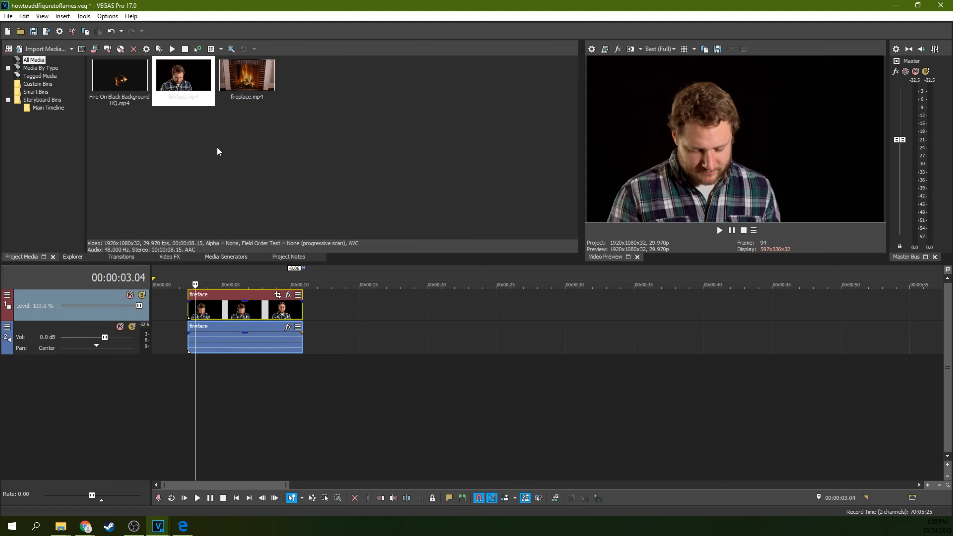
pyautogui.moveTo(191, 180)
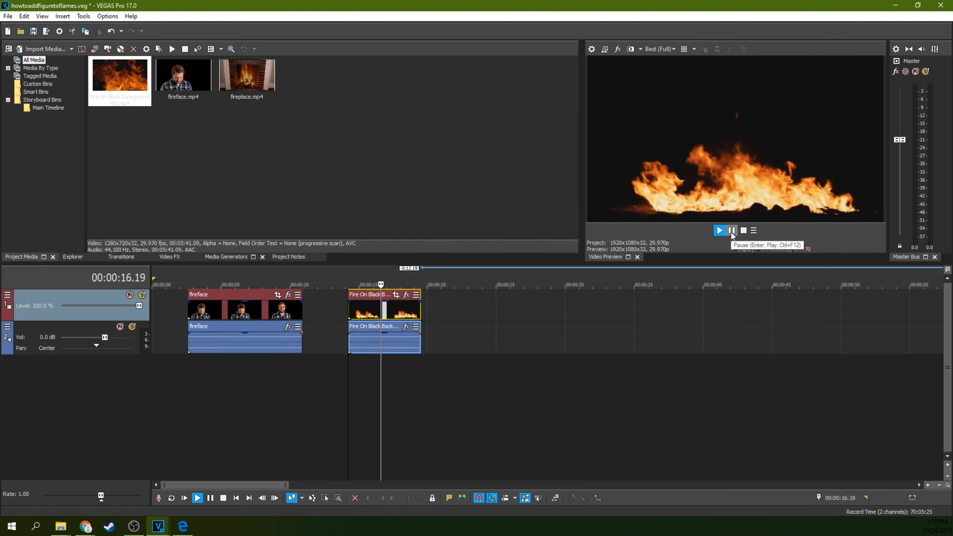
# - Insert a new top video track and move the fire clip's video onto it at 0:00 without its audio
pyautogui.click(731, 230)
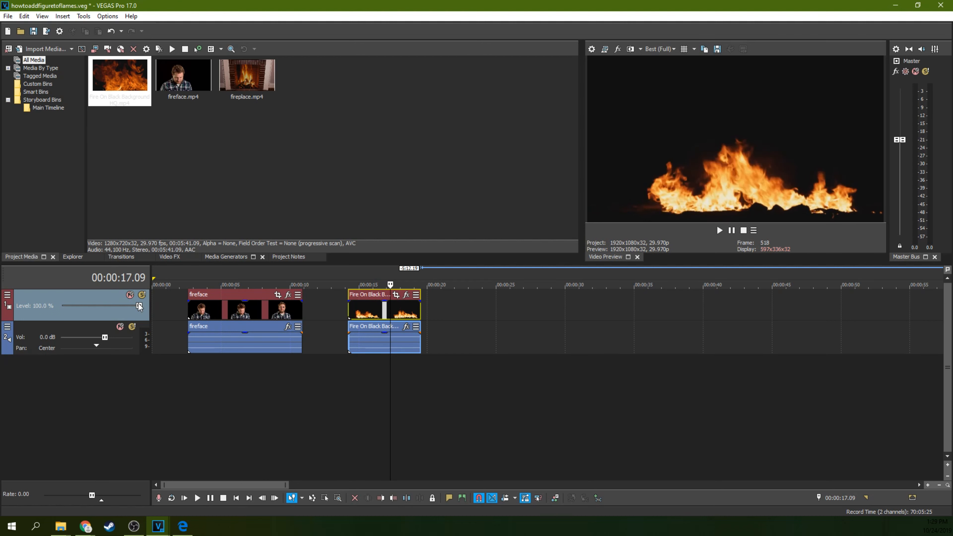
pyautogui.rightClick(79, 305)
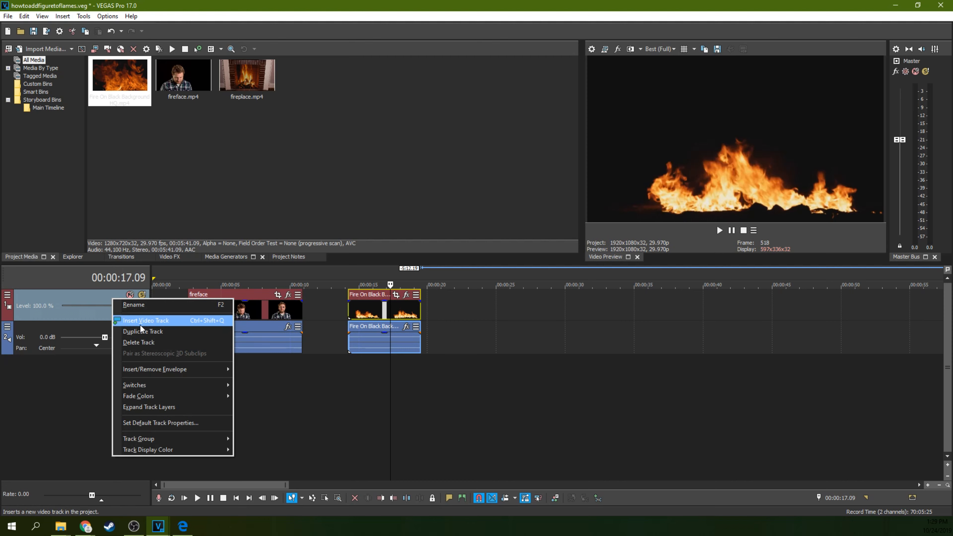
pyautogui.click(146, 320)
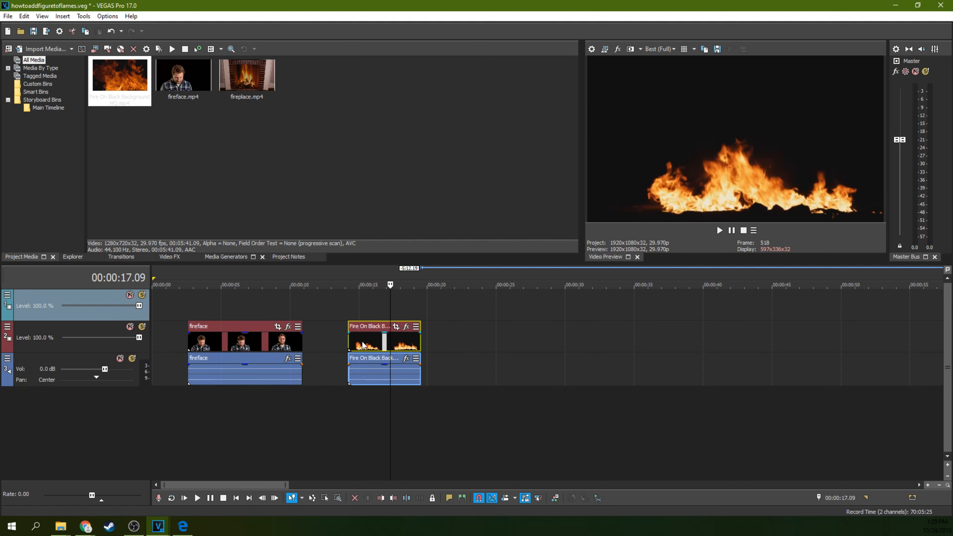
pyautogui.moveTo(536, 497)
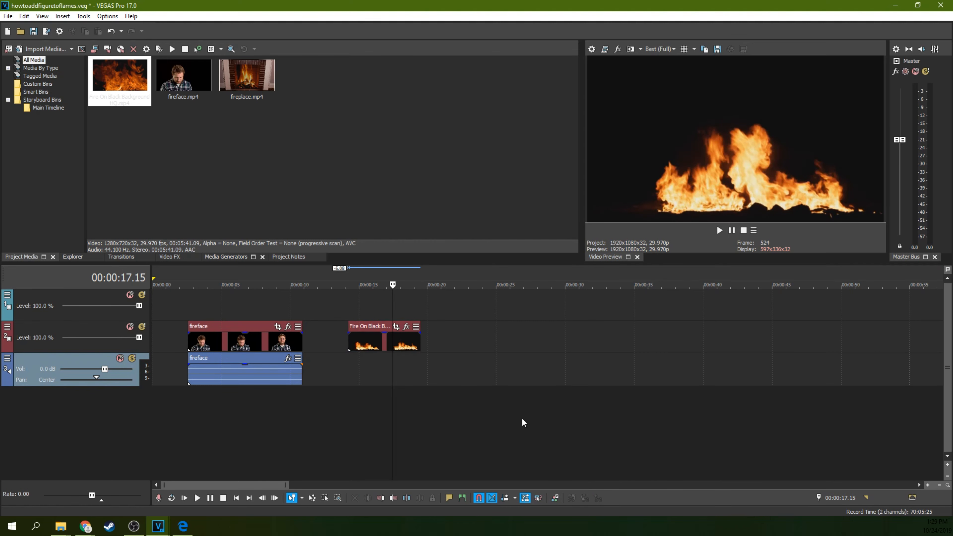
pyautogui.click(382, 337)
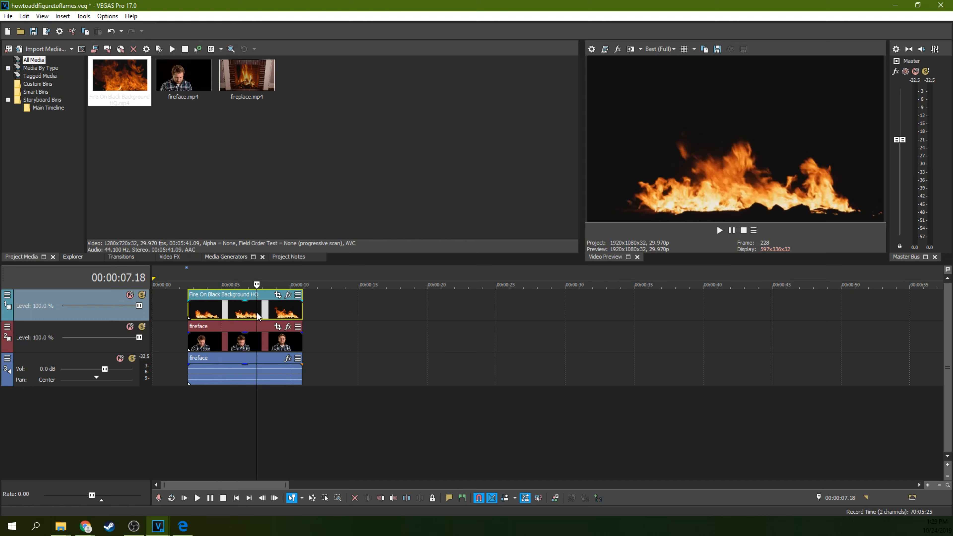
pyautogui.moveTo(155, 317)
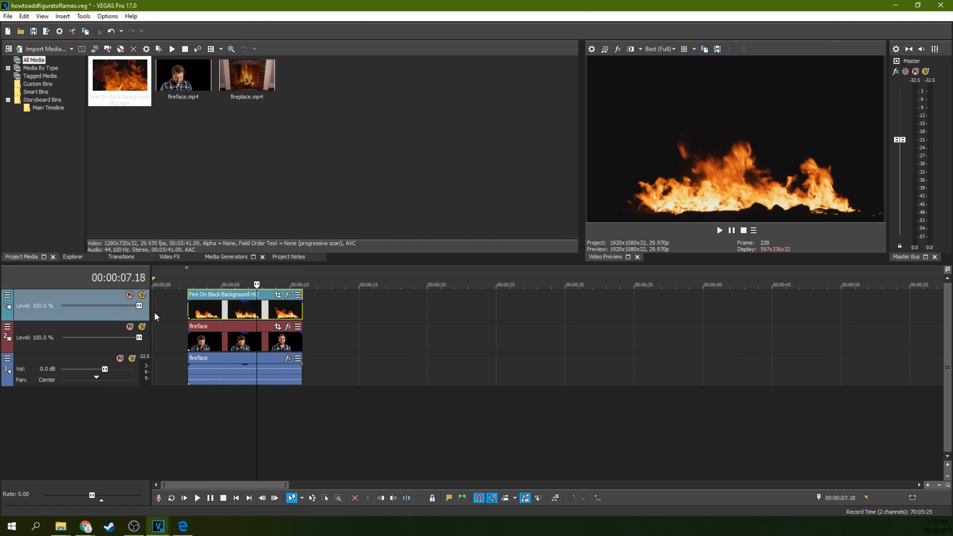
pyautogui.moveTo(20, 298)
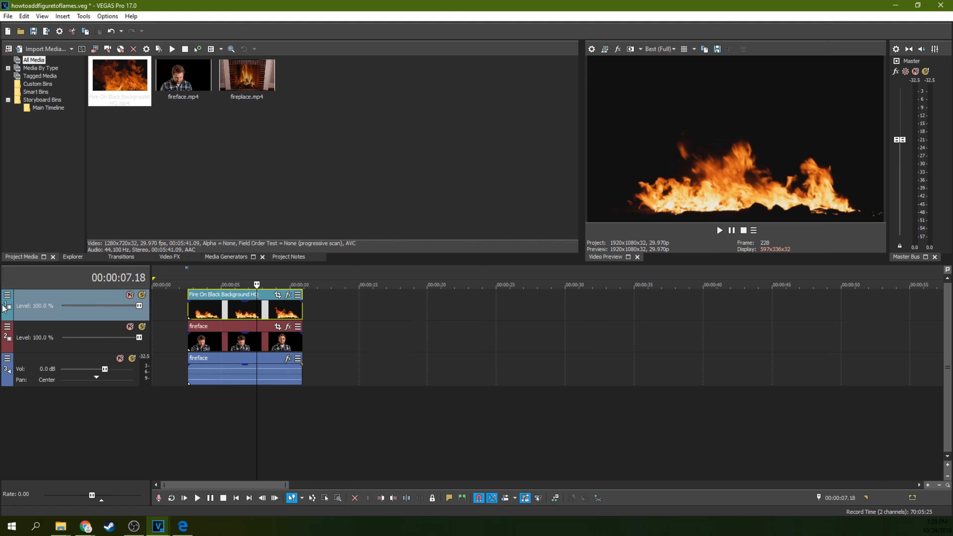
# - Set the flames track's compositing mode to Add so the face shows through the fire
pyautogui.click(7, 295)
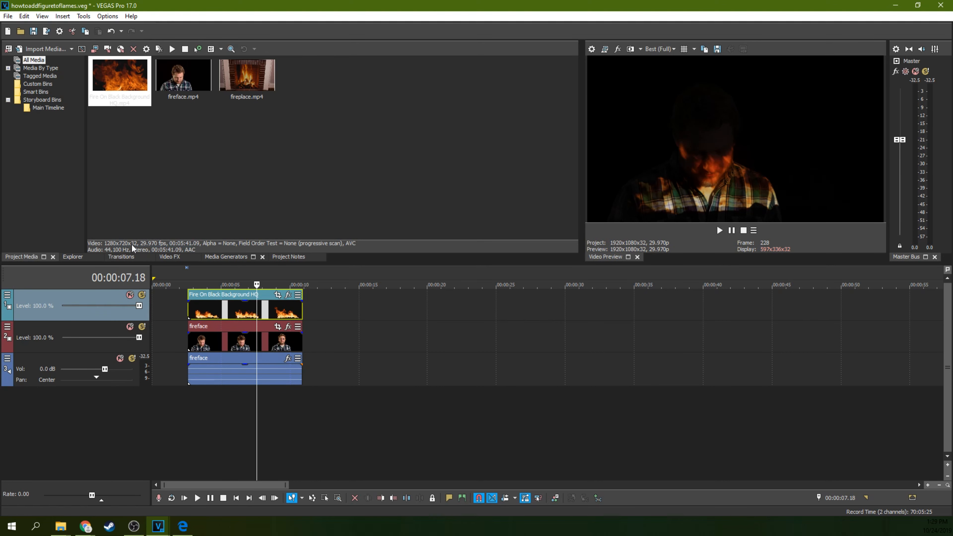
pyautogui.click(187, 284)
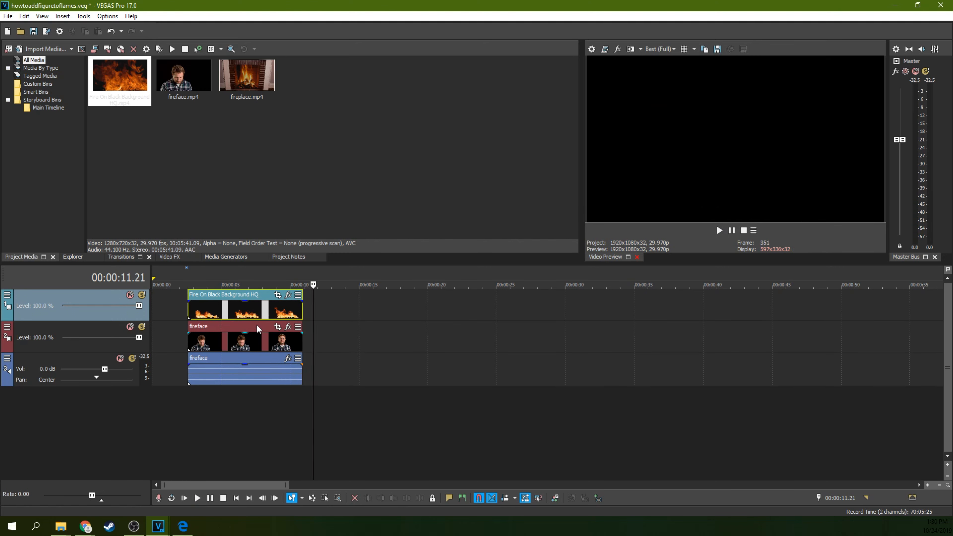
# - In Event Pan/Crop shrink the fire clip's crop box to about 933x525 and lower it, then preview
pyautogui.click(249, 285)
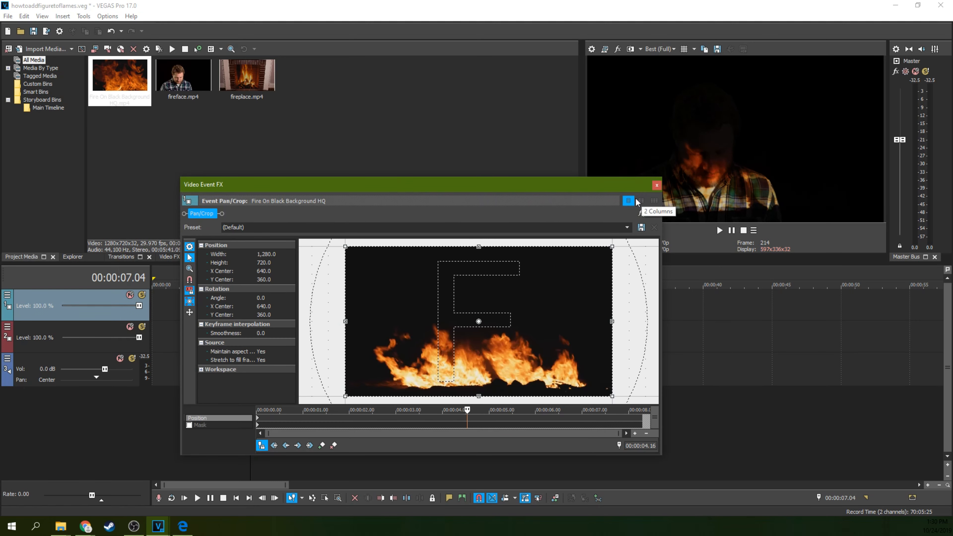
pyautogui.click(655, 185)
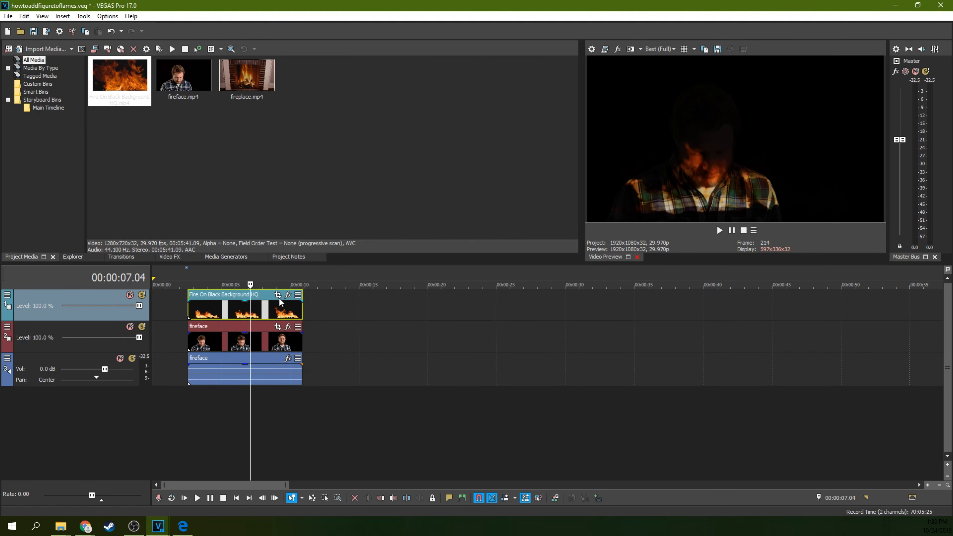
pyautogui.moveTo(279, 313)
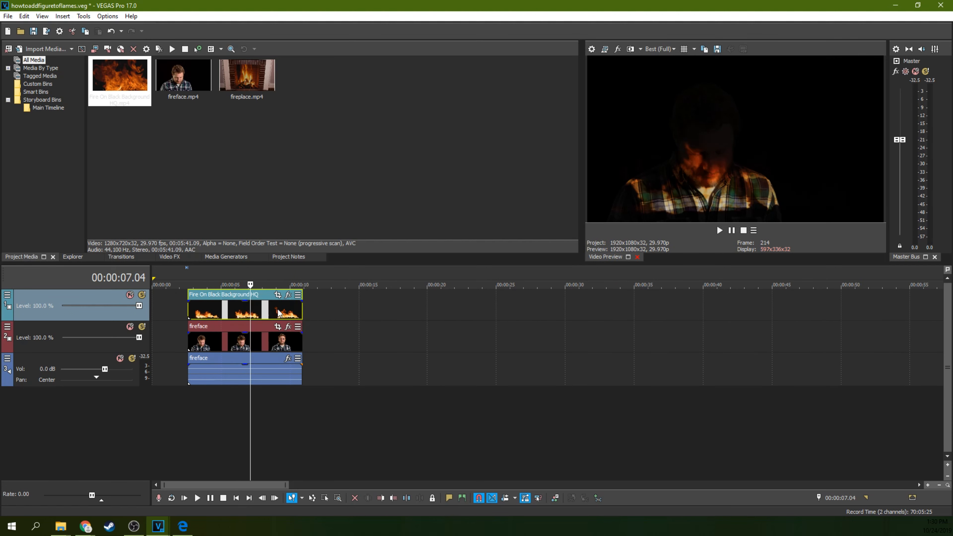
pyautogui.click(277, 295)
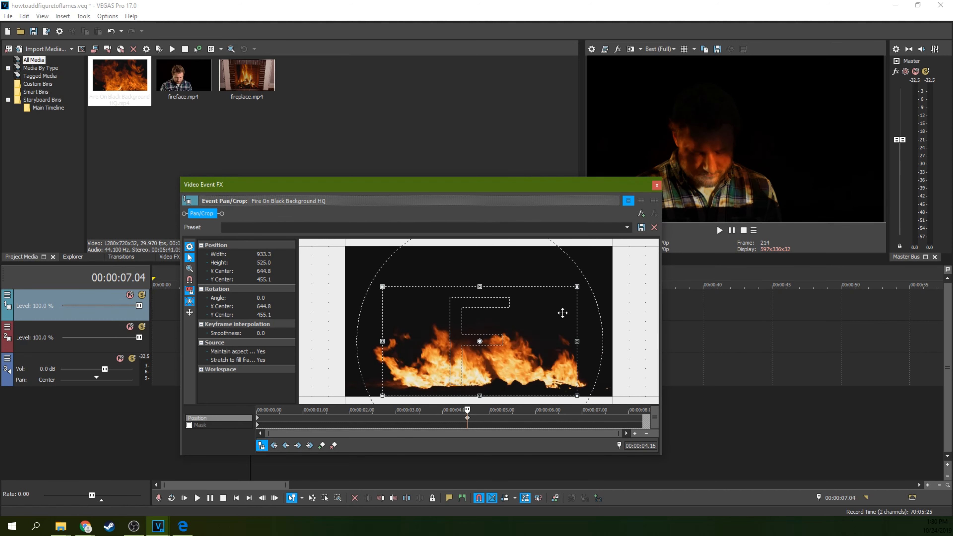
pyautogui.click(655, 185)
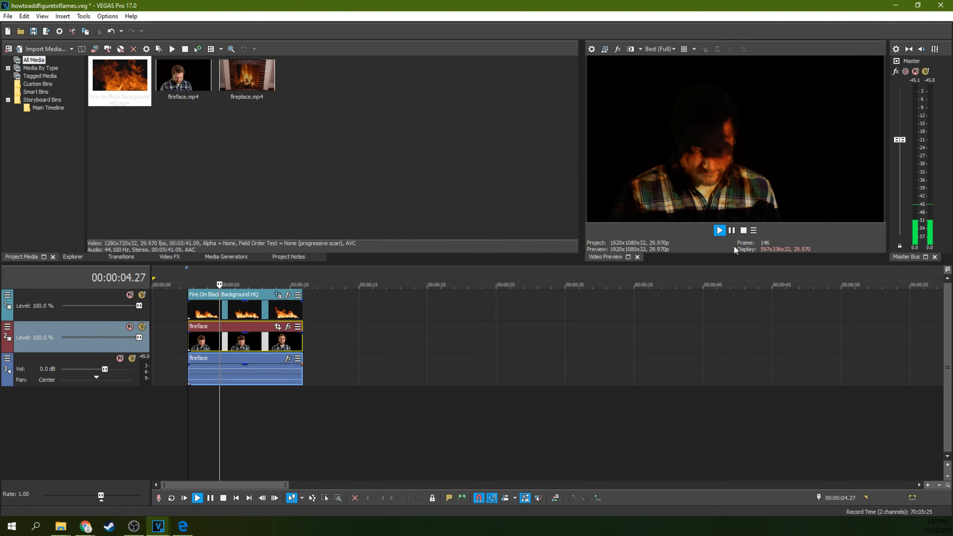
pyautogui.click(719, 231)
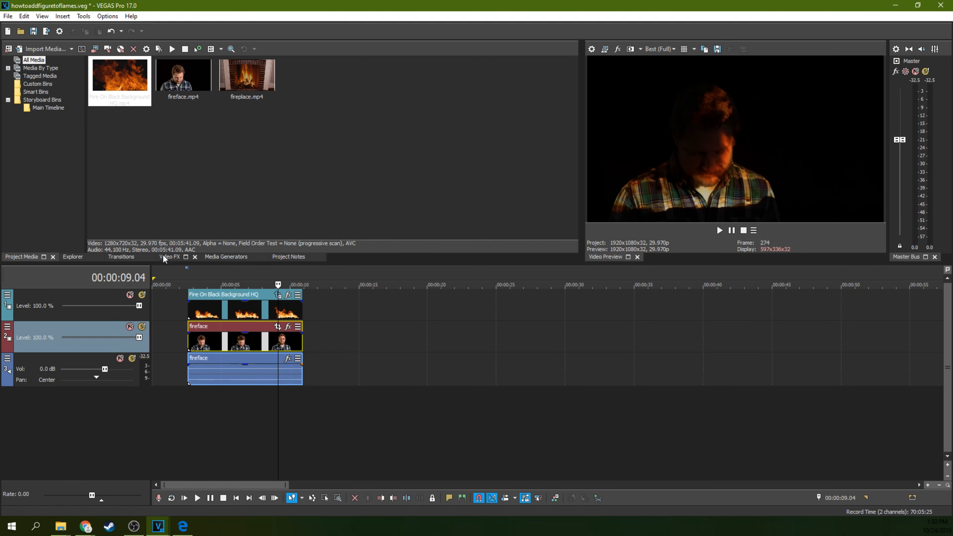
pyautogui.click(169, 256)
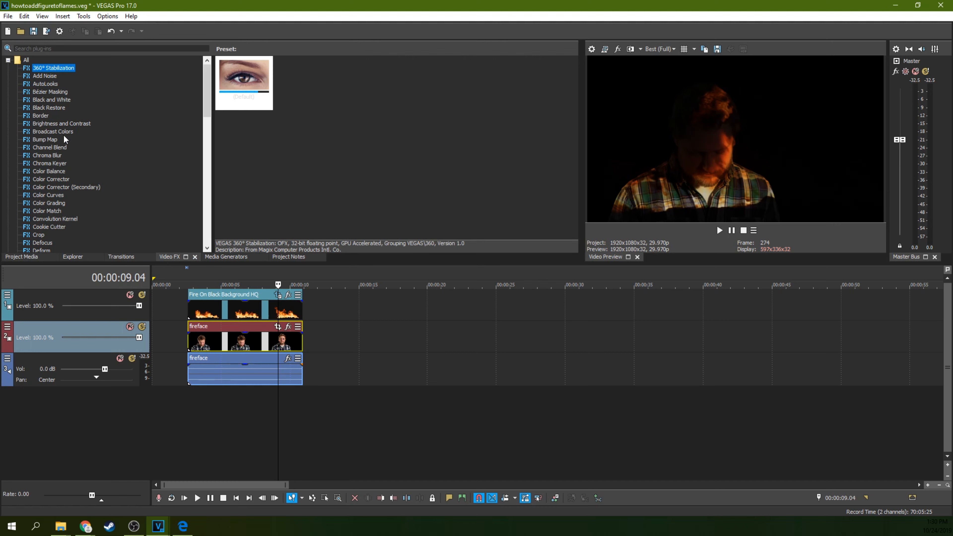
pyautogui.click(51, 179)
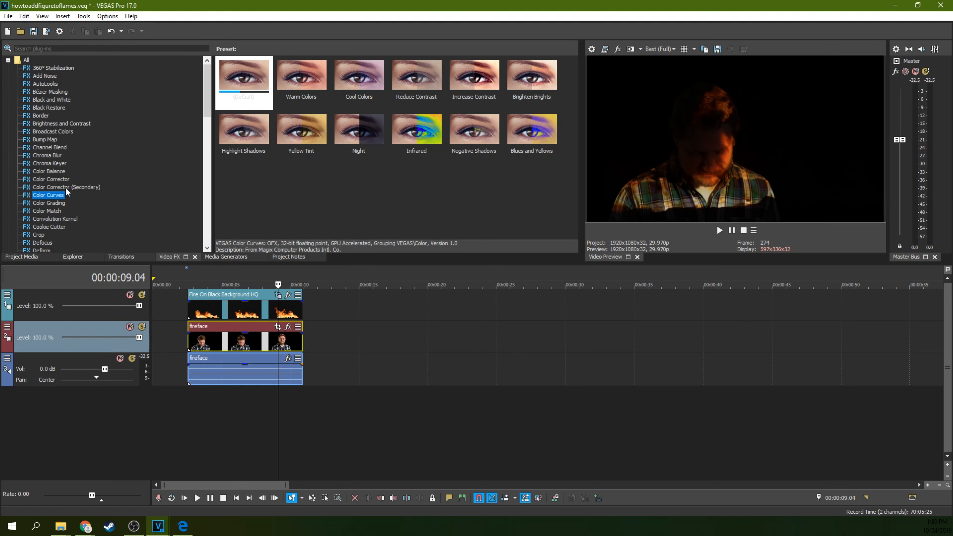
pyautogui.click(51, 99)
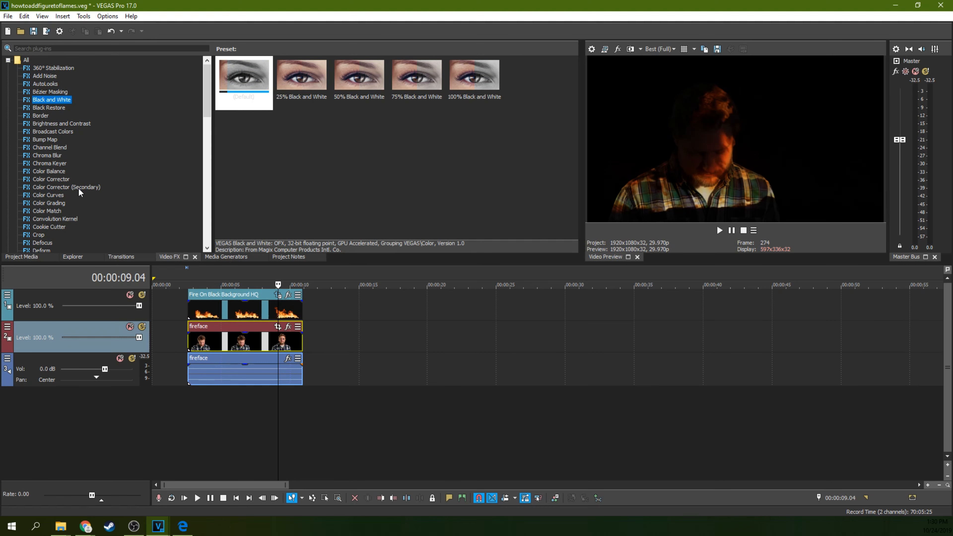
pyautogui.scroll(-3)
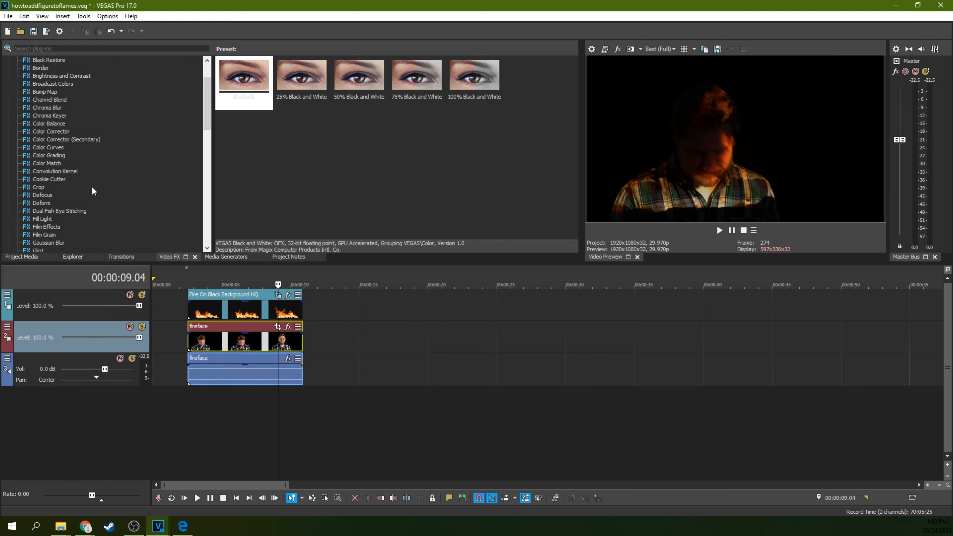
pyautogui.scroll(3)
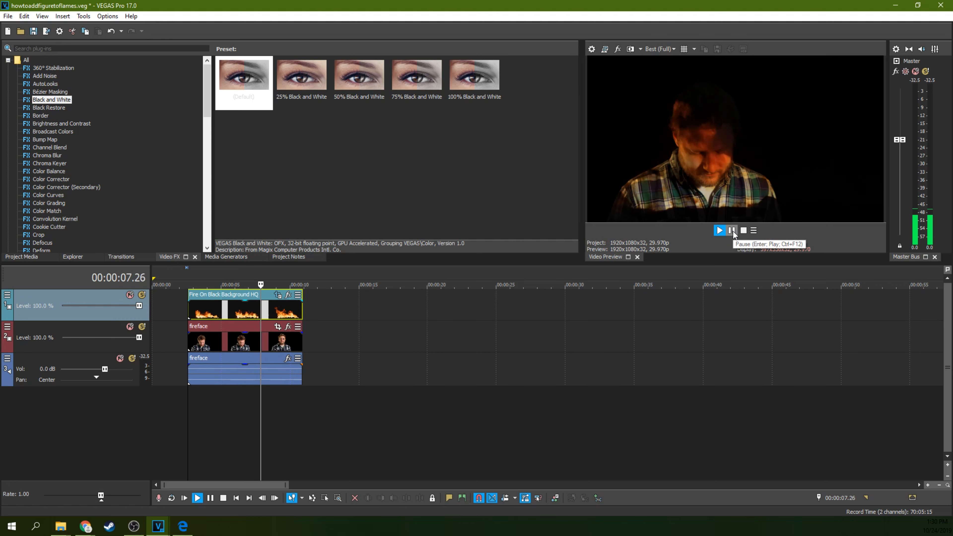
pyautogui.click(719, 230)
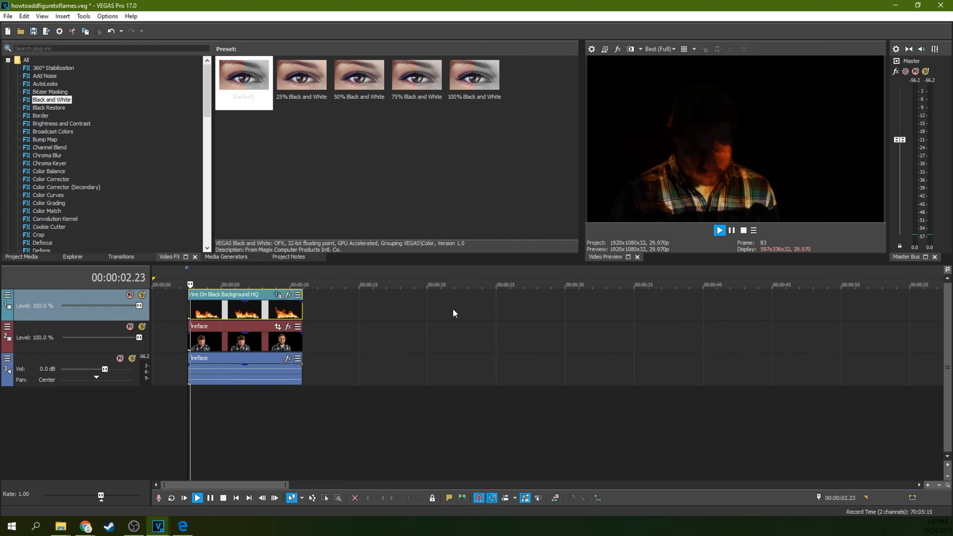
pyautogui.click(720, 229)
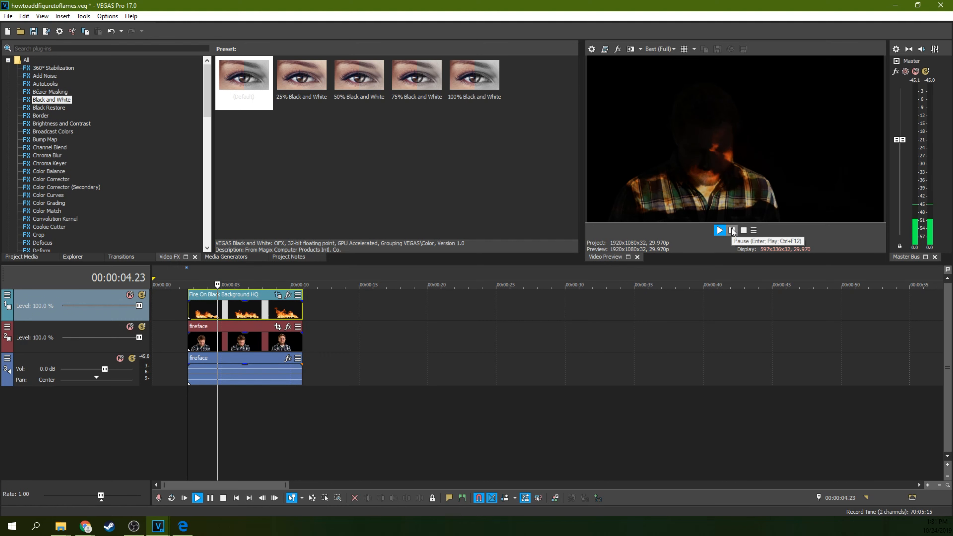
pyautogui.click(719, 230)
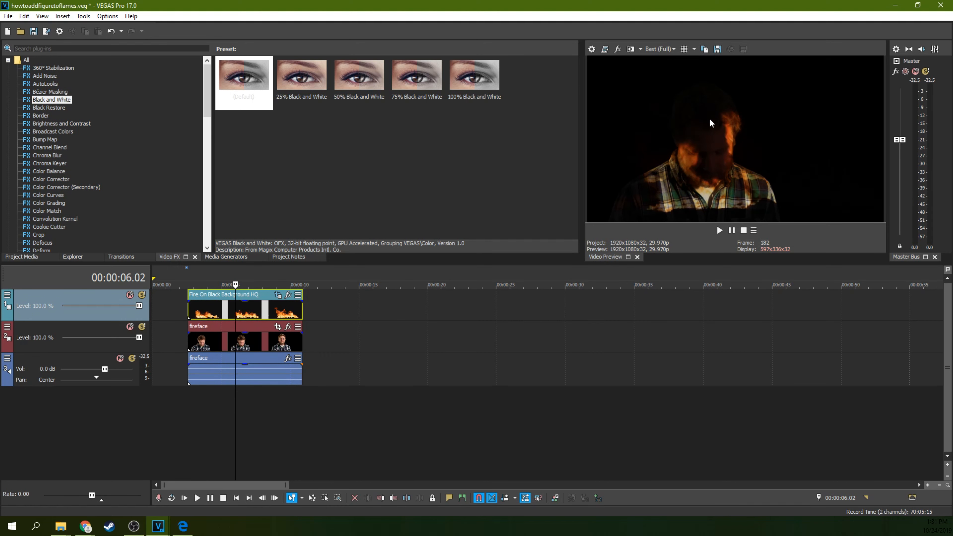
pyautogui.moveTo(685, 180)
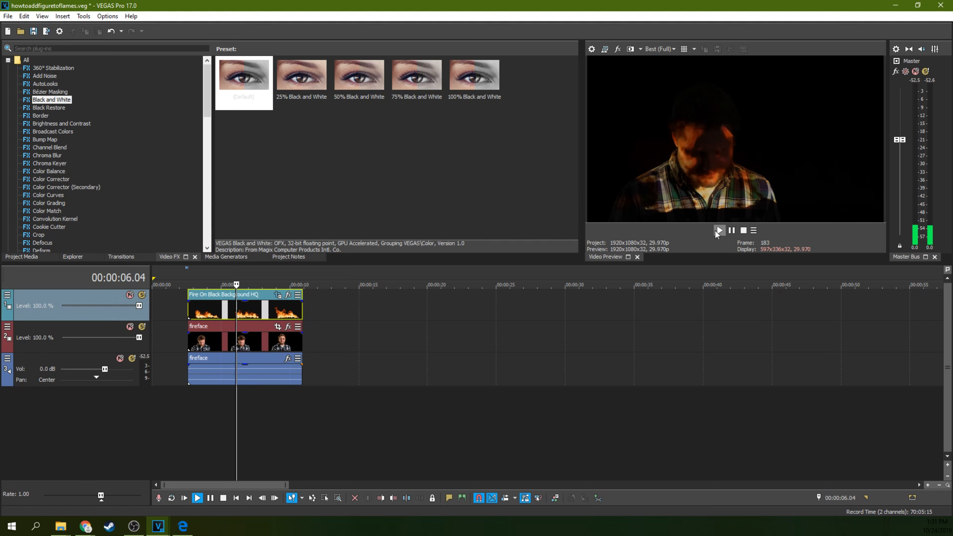
pyautogui.click(719, 230)
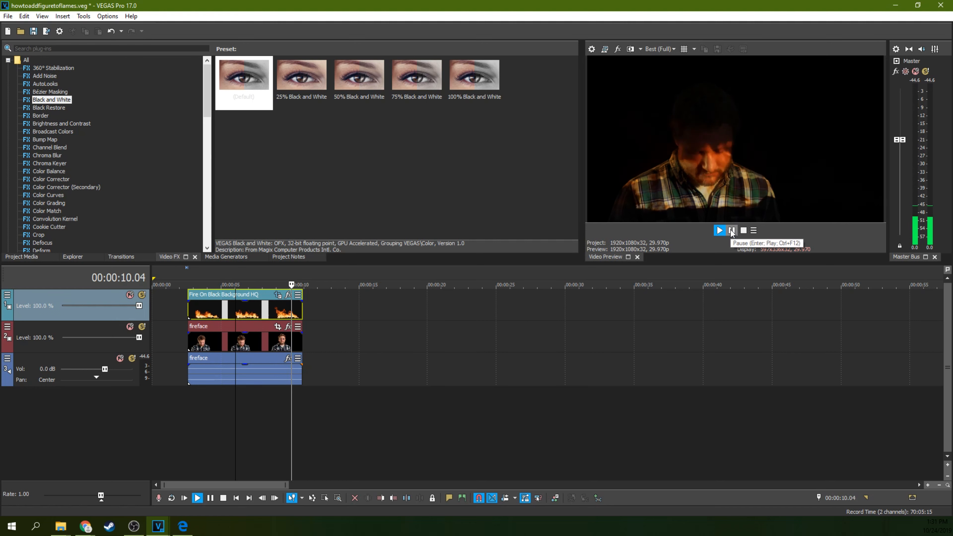
pyautogui.click(732, 231)
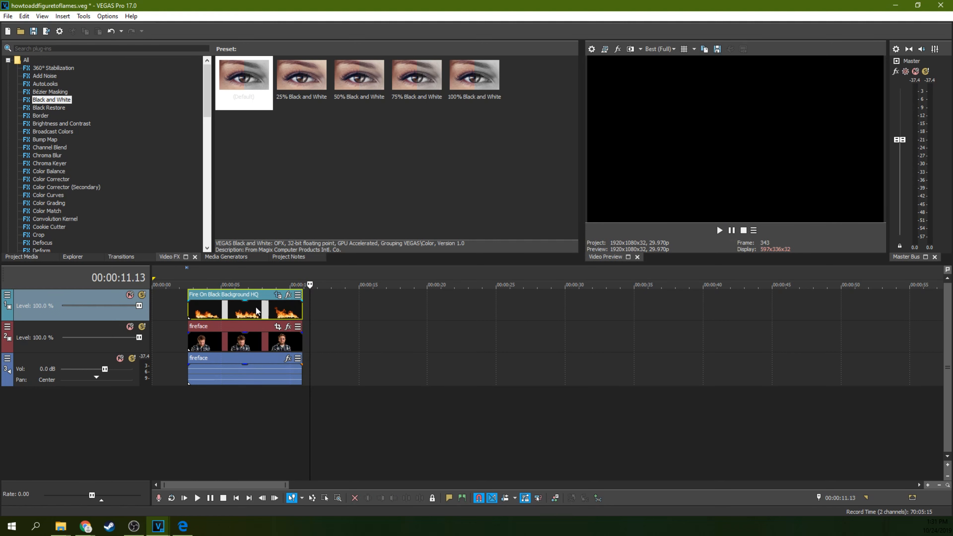
# - Set the loop region over the flaming-figure clips and go to the File menu to render
pyautogui.click(188, 284)
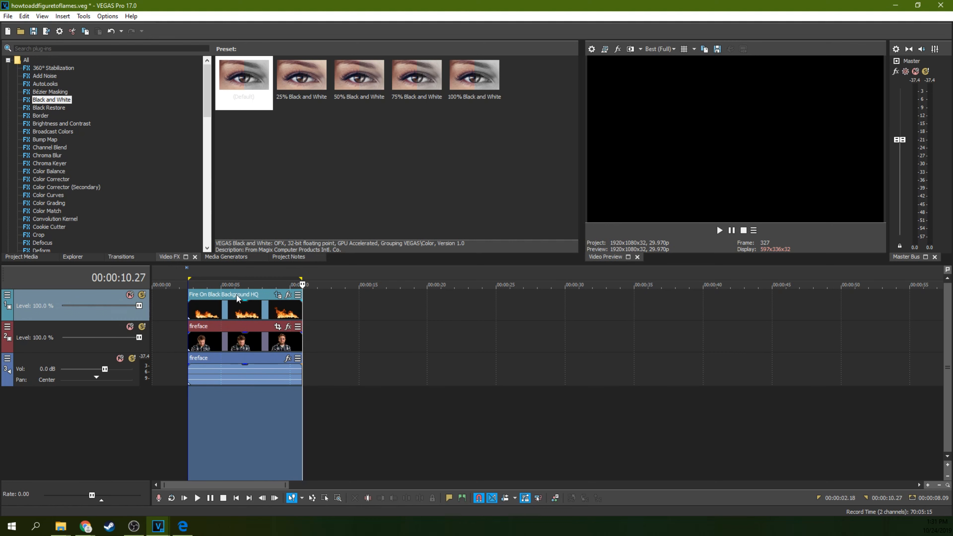
pyautogui.moveTo(258, 333)
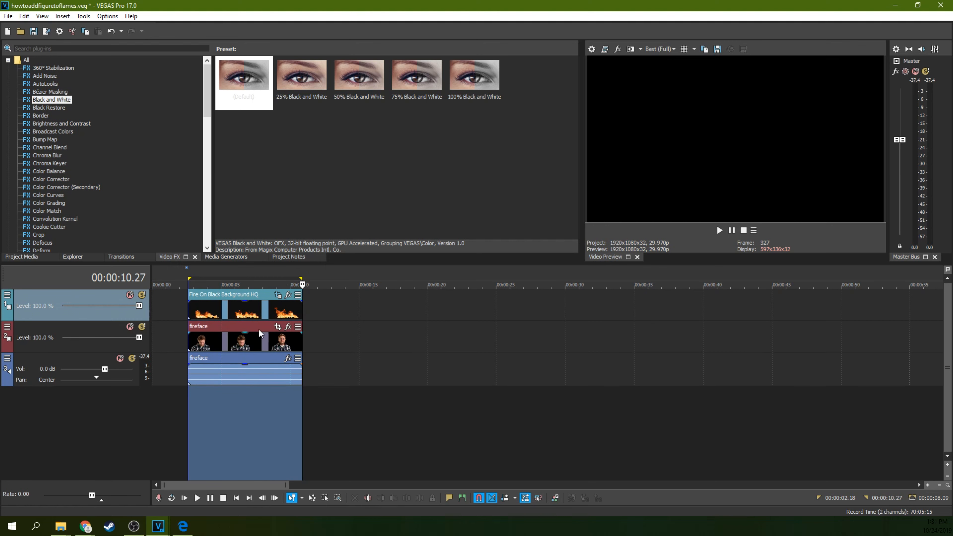
pyautogui.moveTo(254, 284)
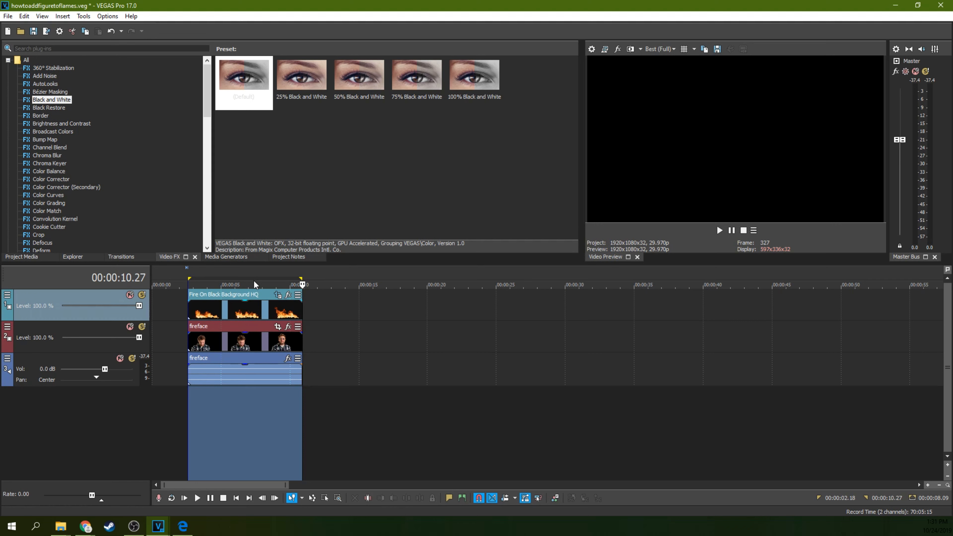
pyautogui.moveTo(476, 299)
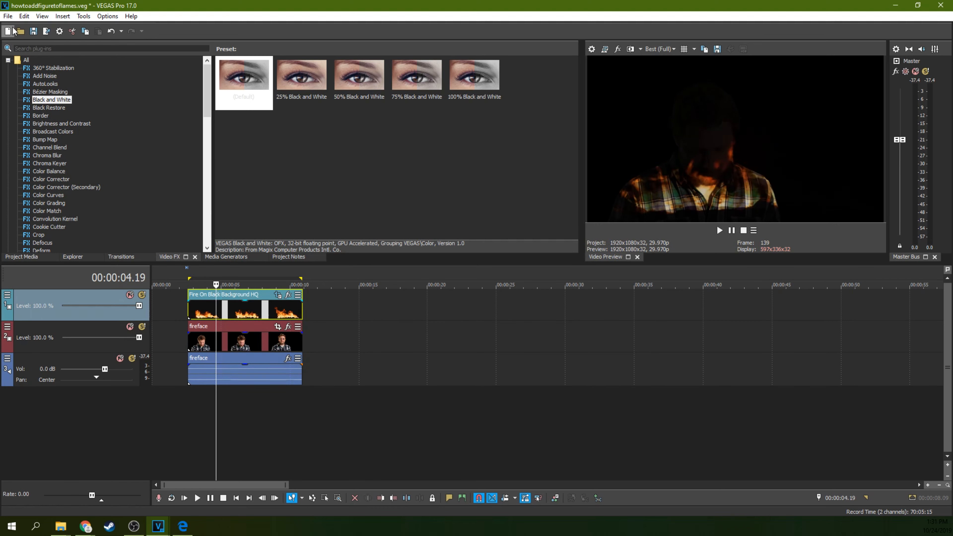
pyautogui.click(8, 16)
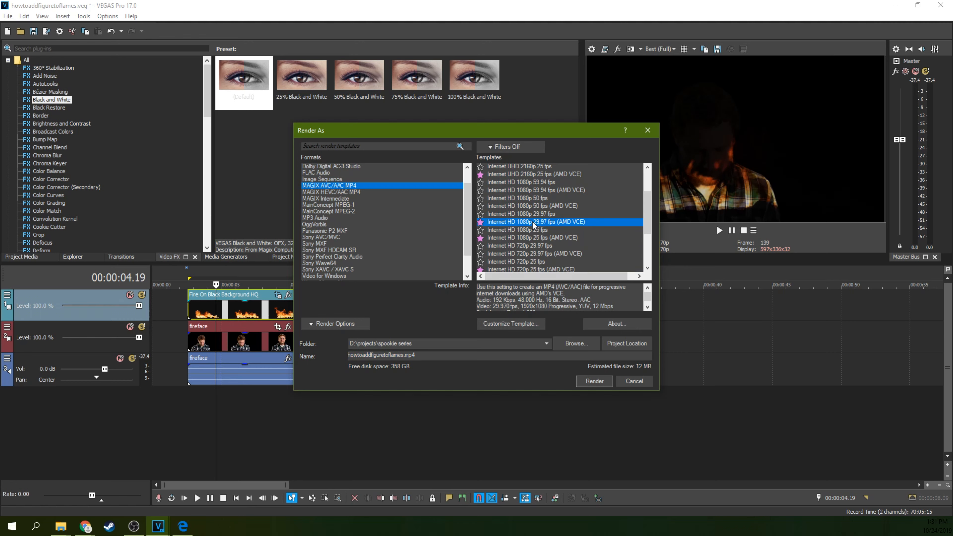
pyautogui.moveTo(404, 365)
pyautogui.write('testfaceinf')
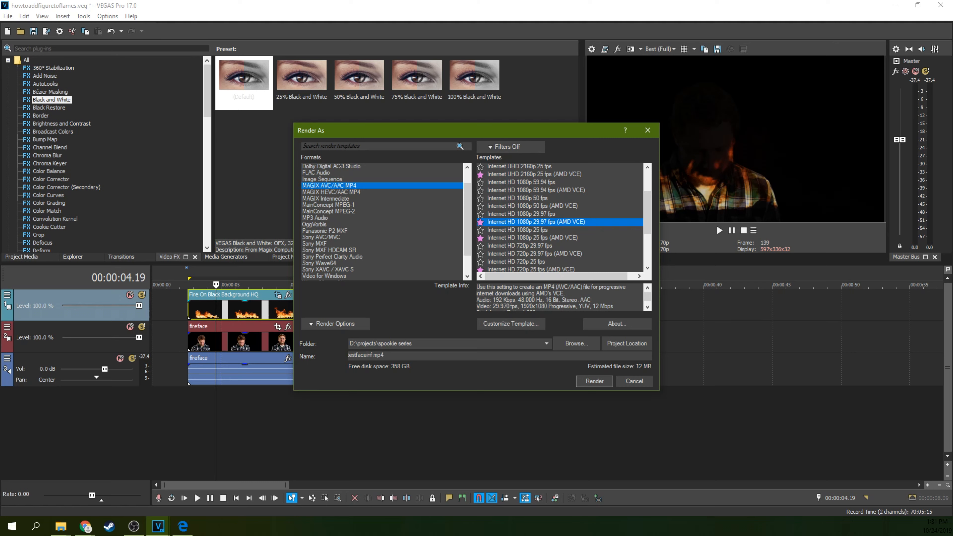
# - Name the render testfaceinflames.mp4 and start rendering at MP4 1080p 29.97 fps
pyautogui.write('lames')
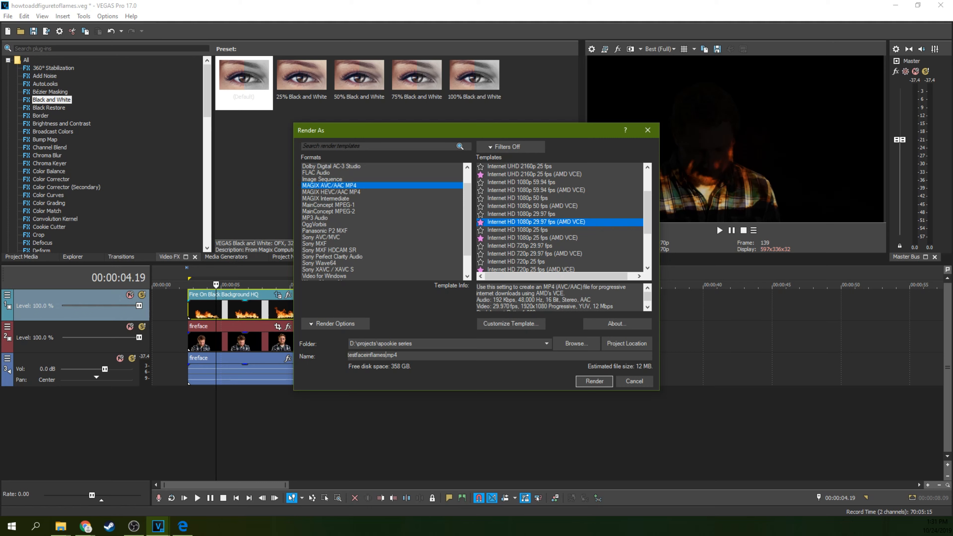
pyautogui.click(593, 381)
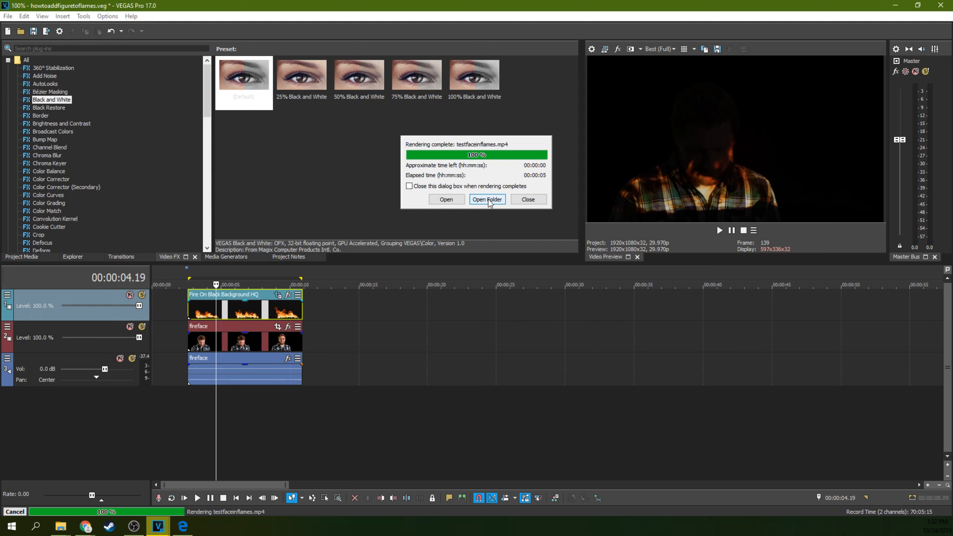
# - Close the render-complete notice and select testfaceinflames.mp4 in Project Media
pyautogui.click(528, 199)
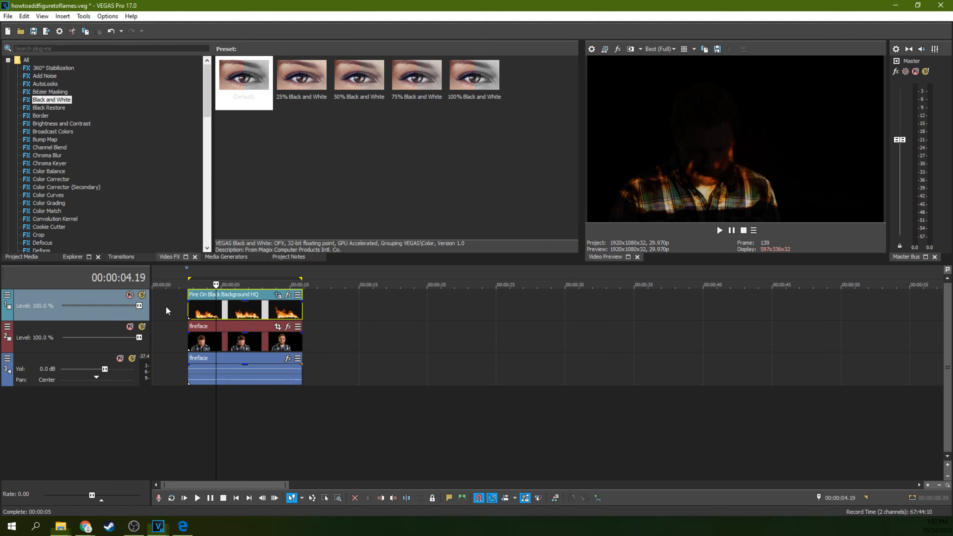
pyautogui.click(21, 257)
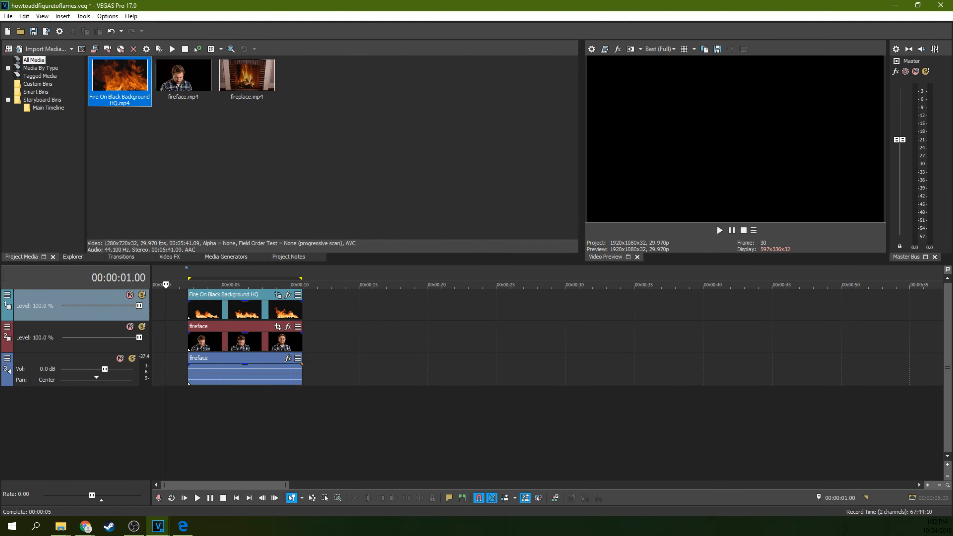
pyautogui.click(310, 75)
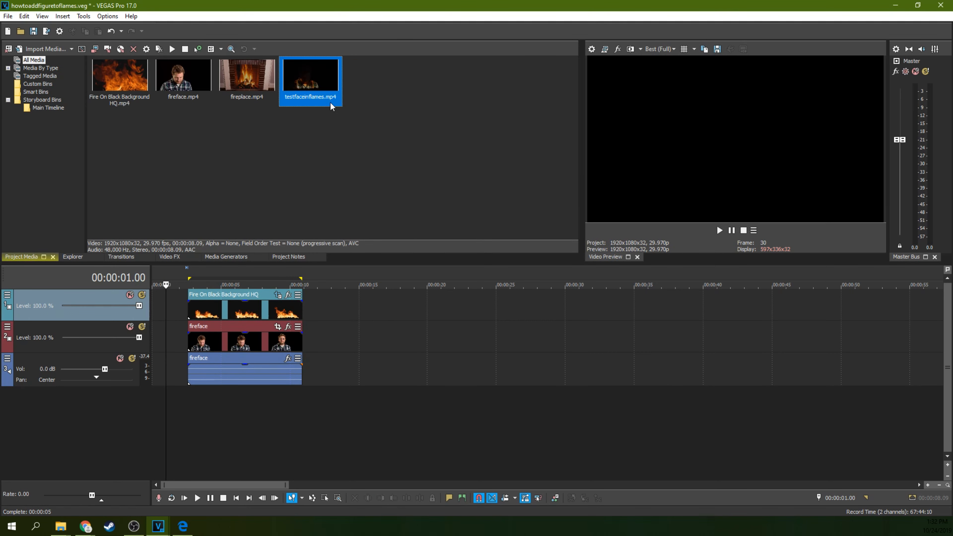
pyautogui.moveTo(667, 276)
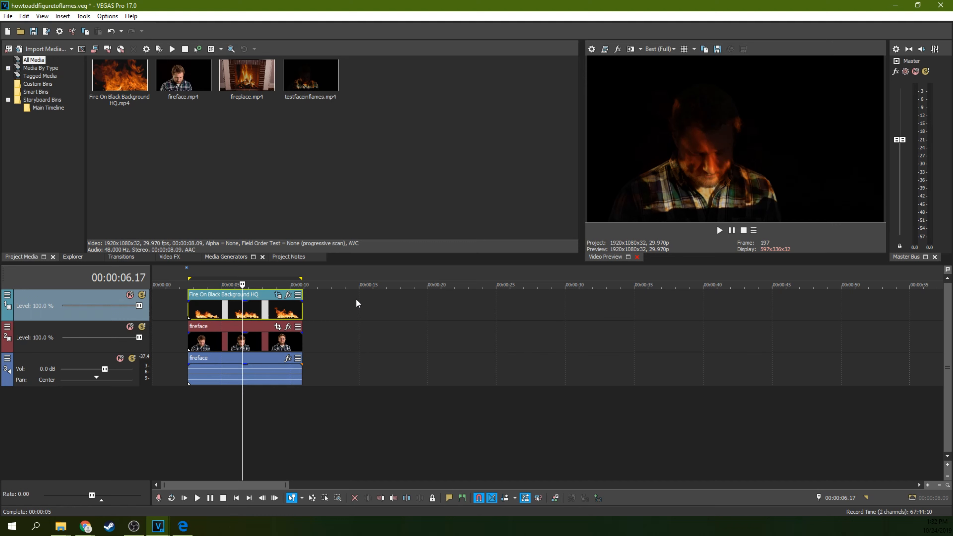
pyautogui.moveTo(283, 305)
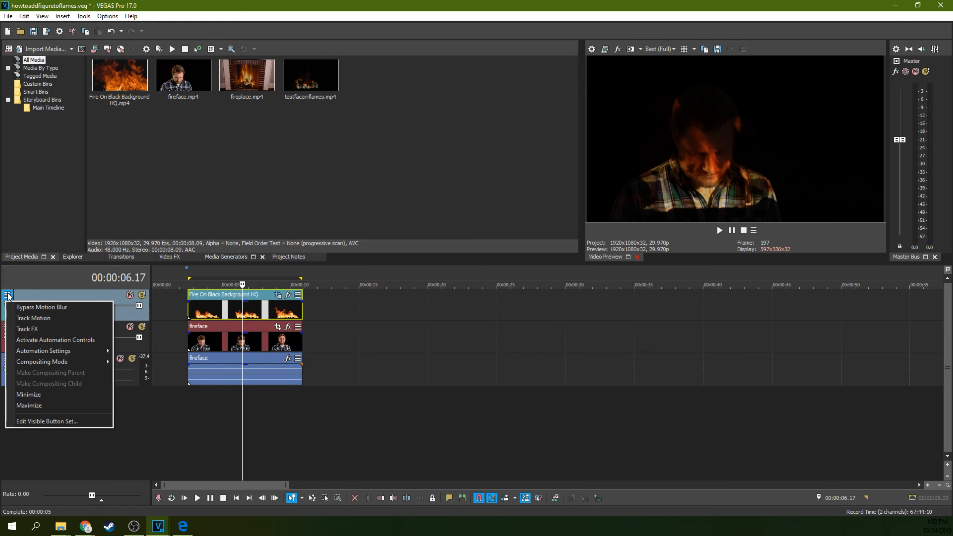
pyautogui.moveTo(34, 318)
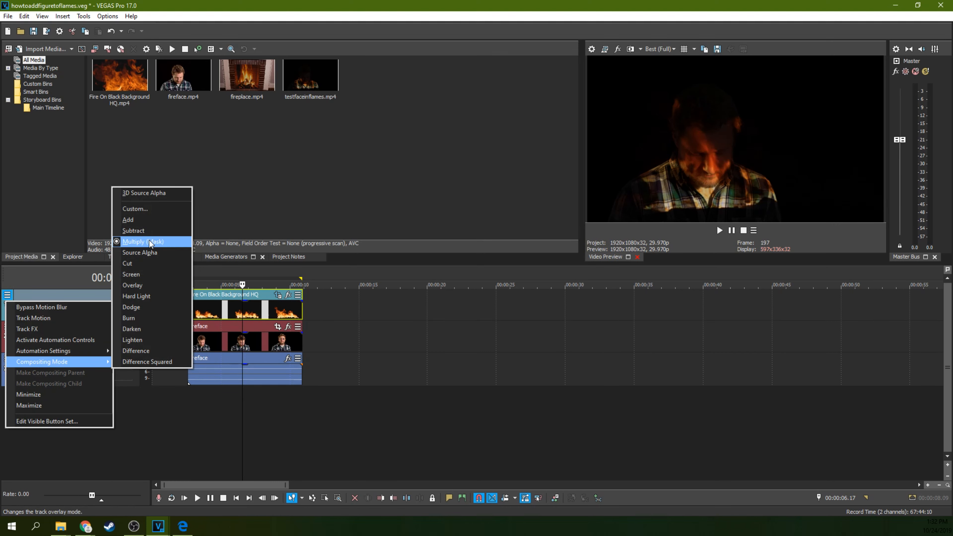
# - Change the top track's compositing mode from the track header menu
pyautogui.click(142, 241)
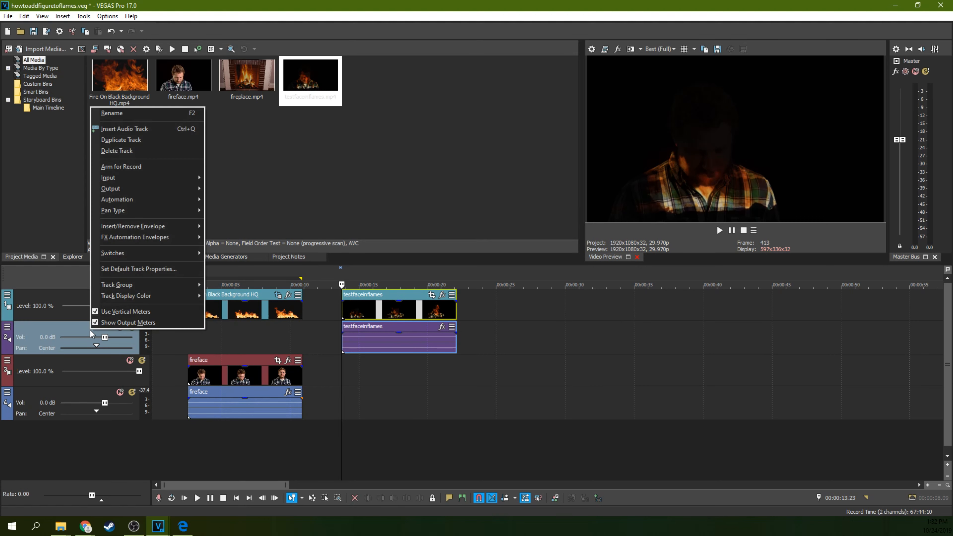
# - Delete the rendered clip's audio track with its events and play back testfaceinflames on the fire track
pyautogui.click(116, 151)
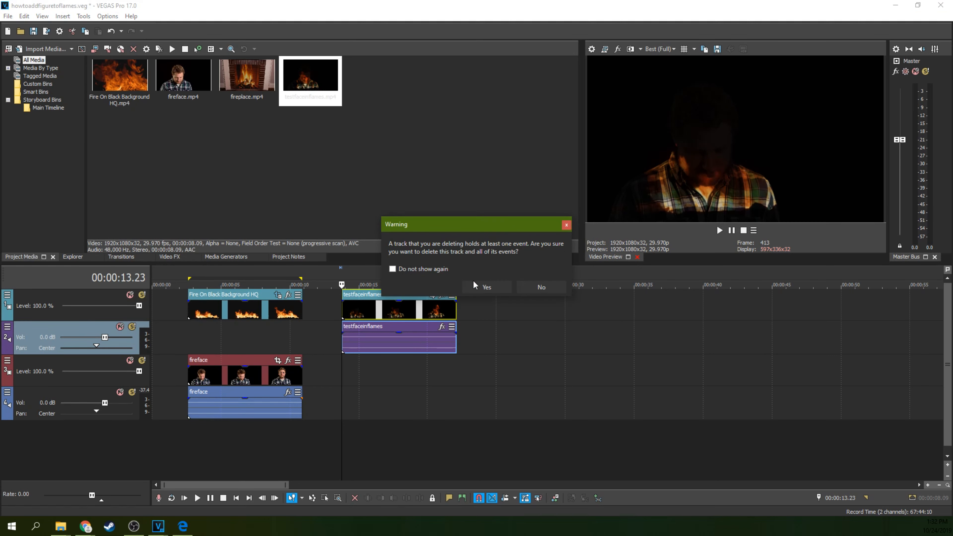
pyautogui.click(485, 286)
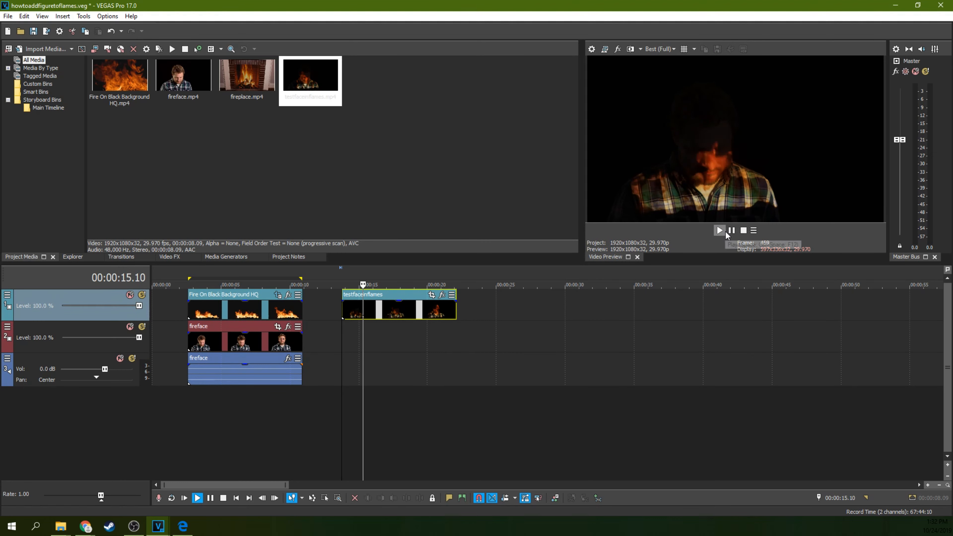
pyautogui.click(719, 231)
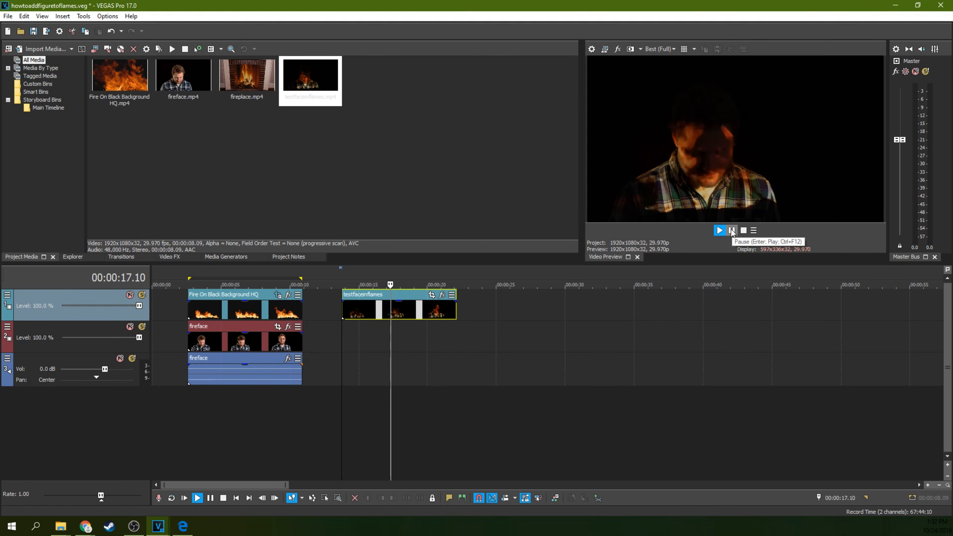
pyautogui.click(731, 229)
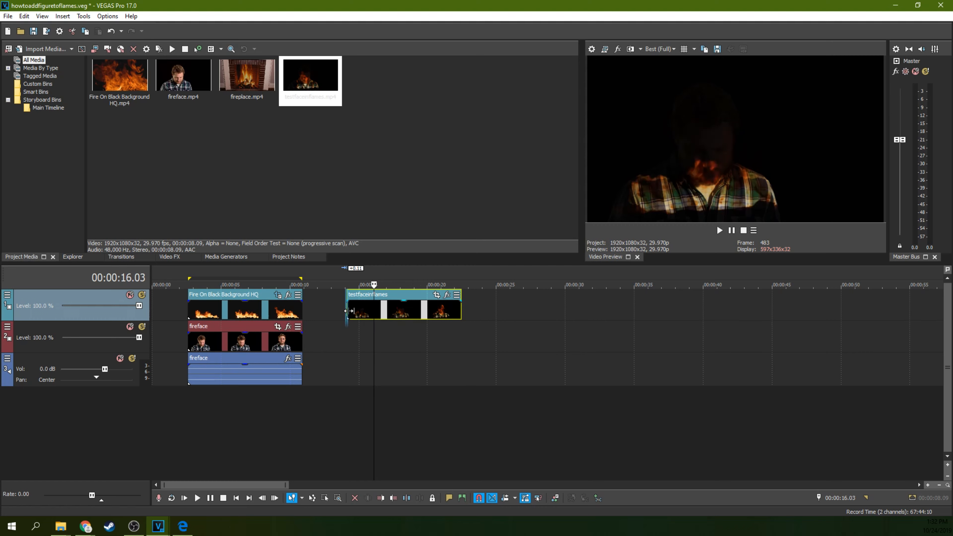
# - Add fireplace.mp4 to track 2 beneath testfaceinflames and play it back
pyautogui.click(246, 76)
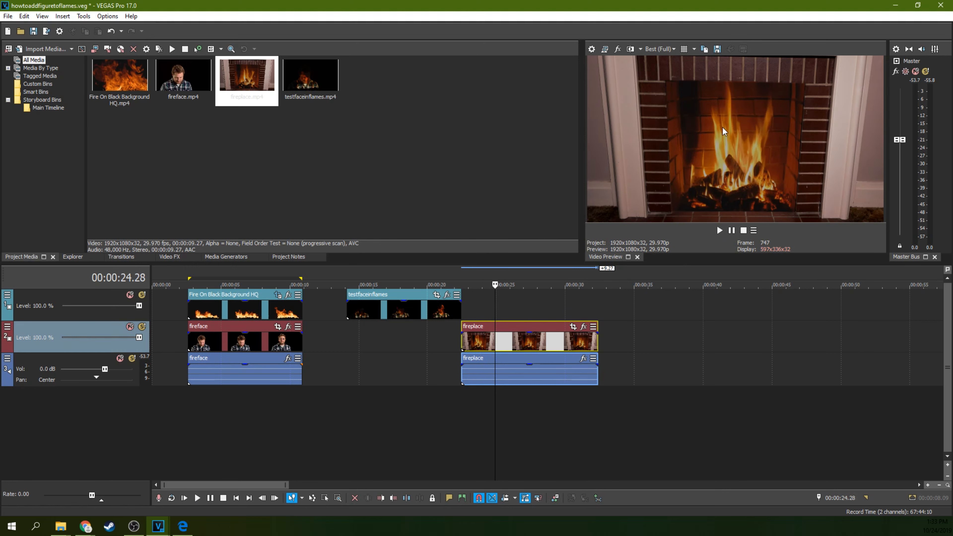
pyautogui.moveTo(685, 271)
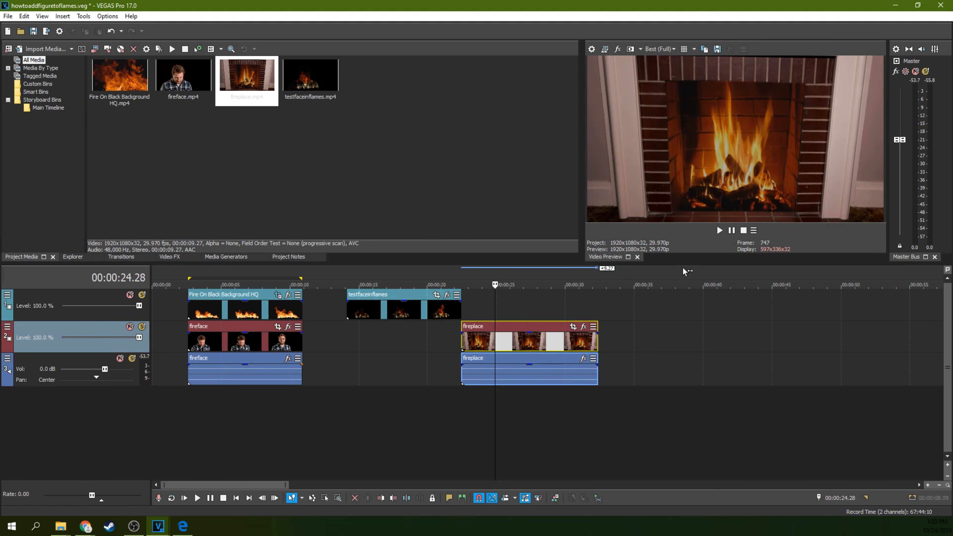
pyautogui.click(731, 230)
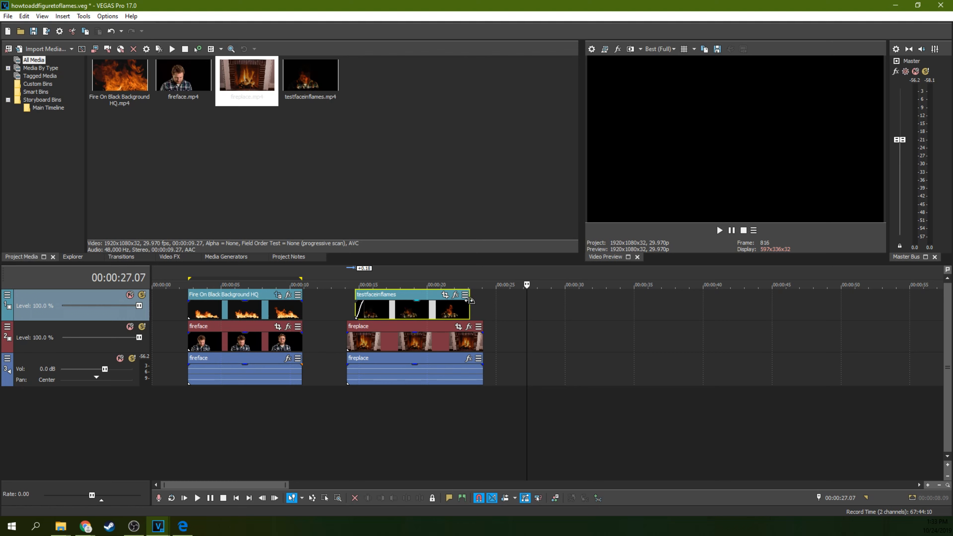
pyautogui.moveTo(465, 306)
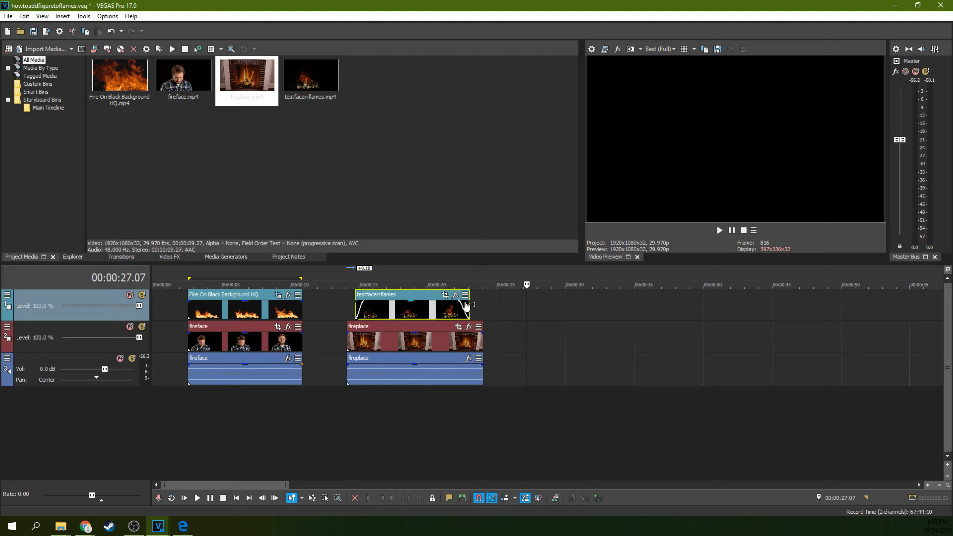
pyautogui.moveTo(479, 309)
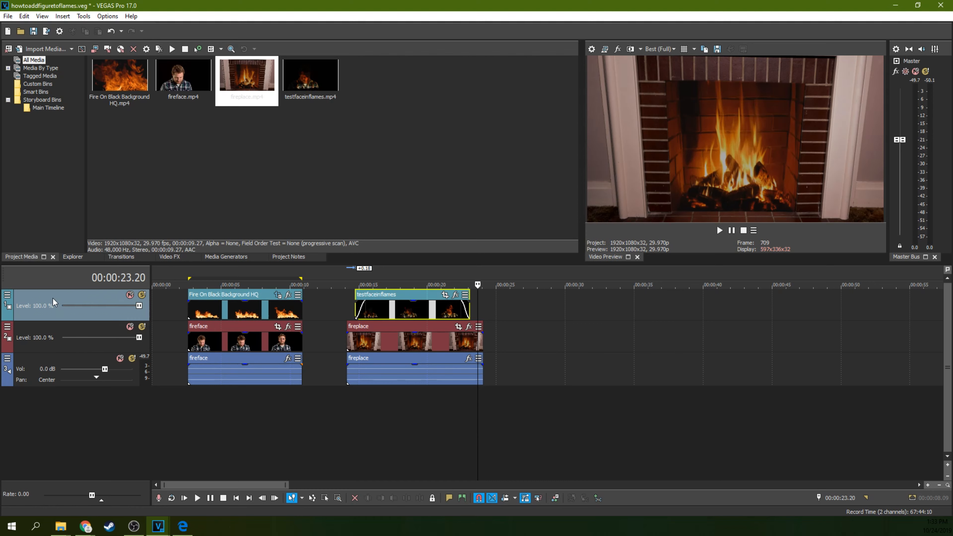
# - Bring up the options for the top testfaceinflames track to change its blending
pyautogui.click(7, 295)
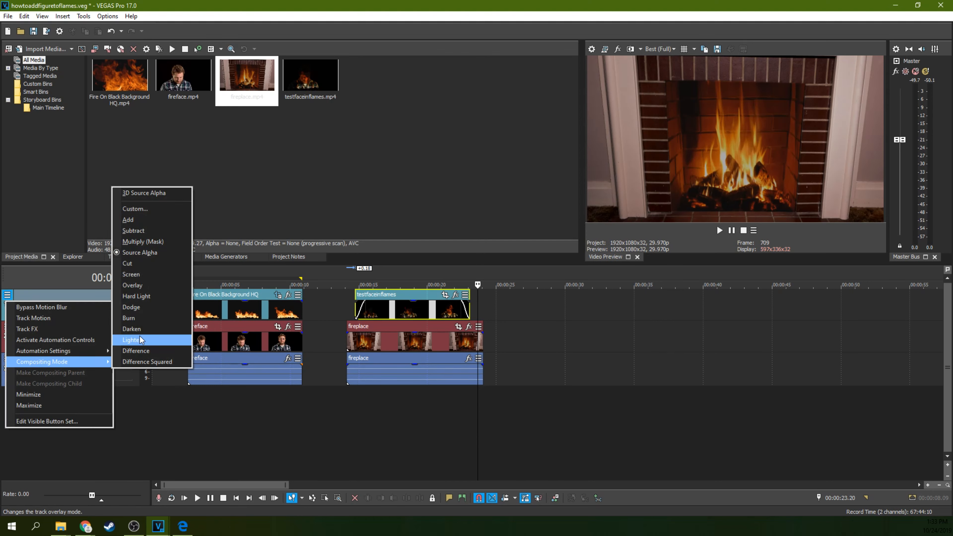
pyautogui.moveTo(146, 329)
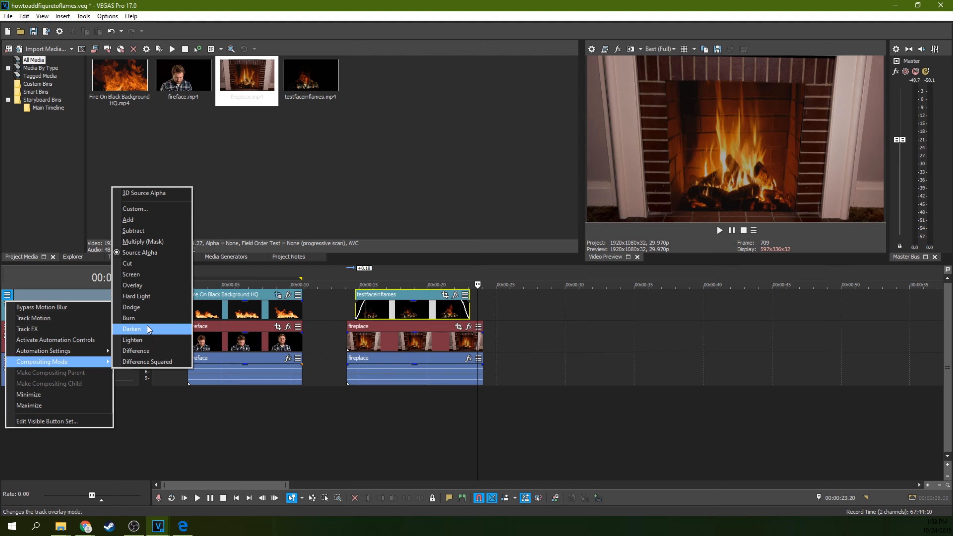
pyautogui.moveTo(151, 309)
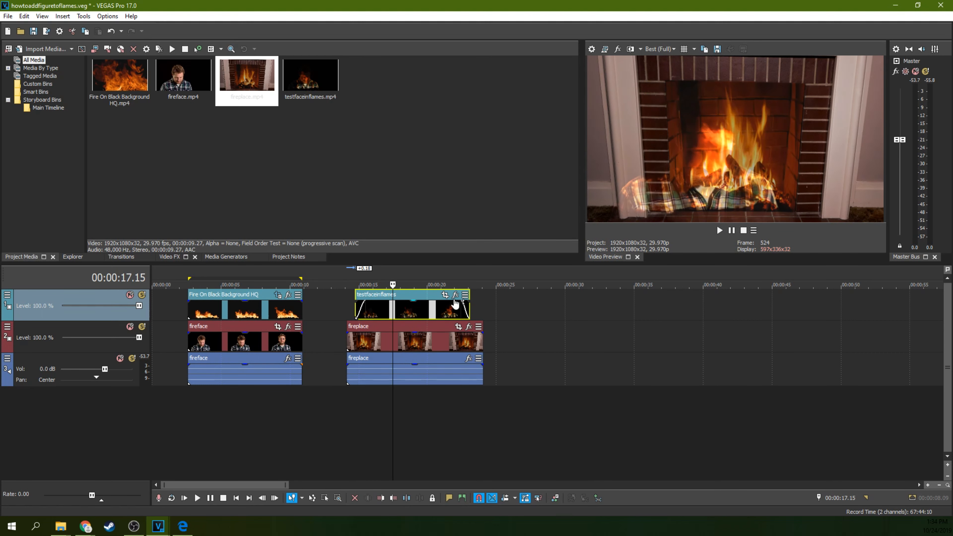
pyautogui.click(445, 294)
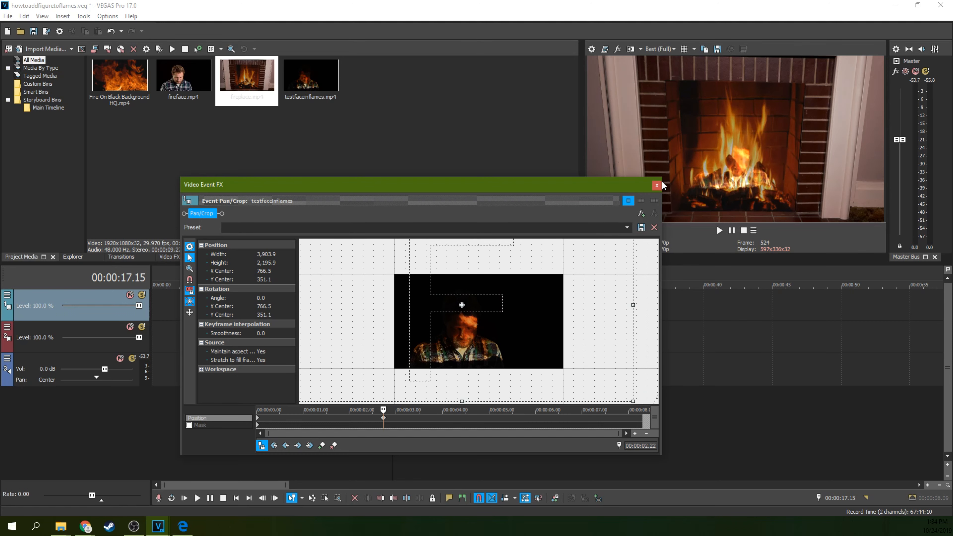
pyautogui.click(656, 185)
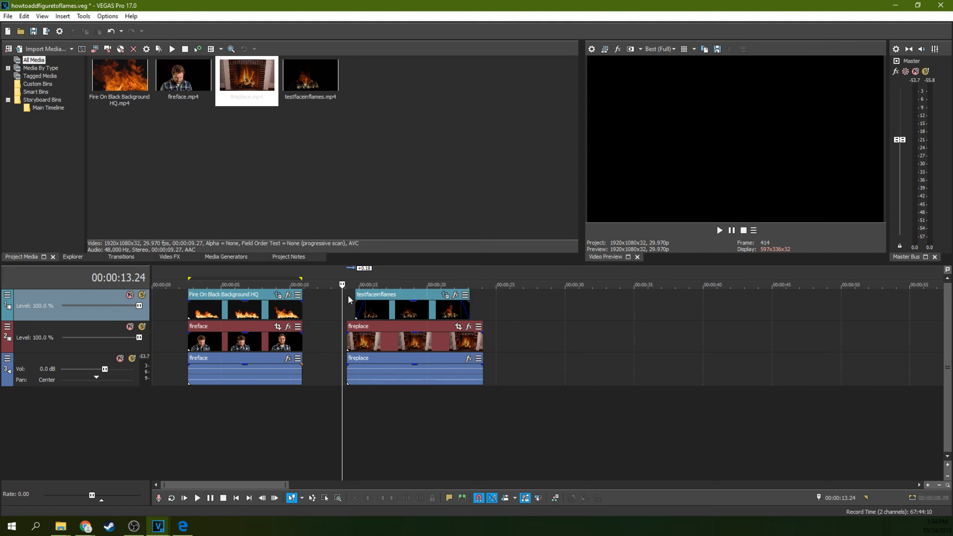
# - Park the playhead inside the testfaceinflames clip and bring up its Event Pan/Crop settings
pyautogui.click(197, 497)
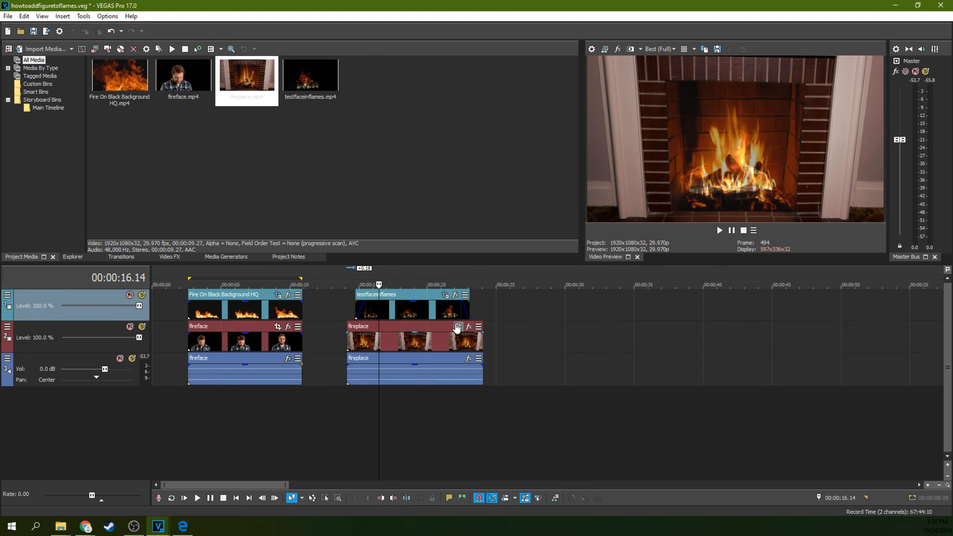
pyautogui.click(457, 327)
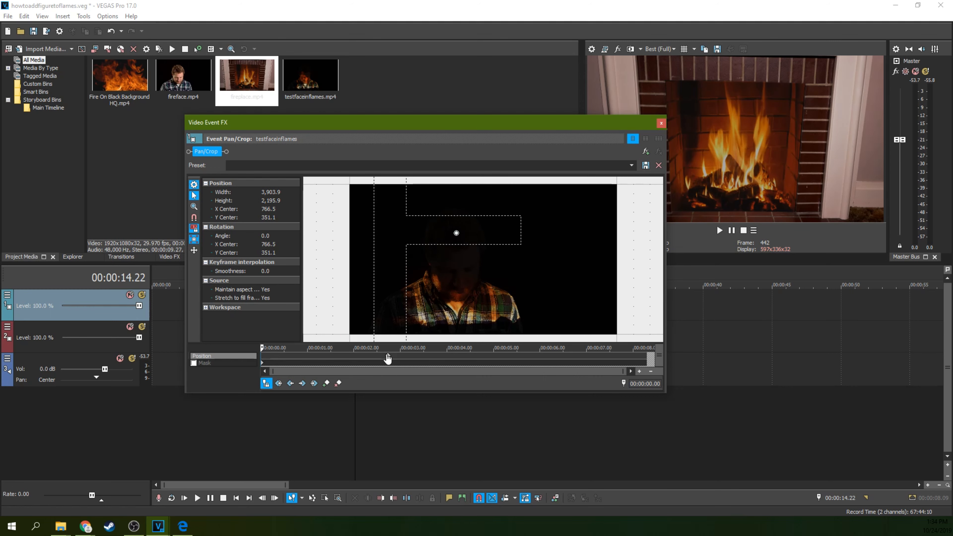
pyautogui.moveTo(477, 186)
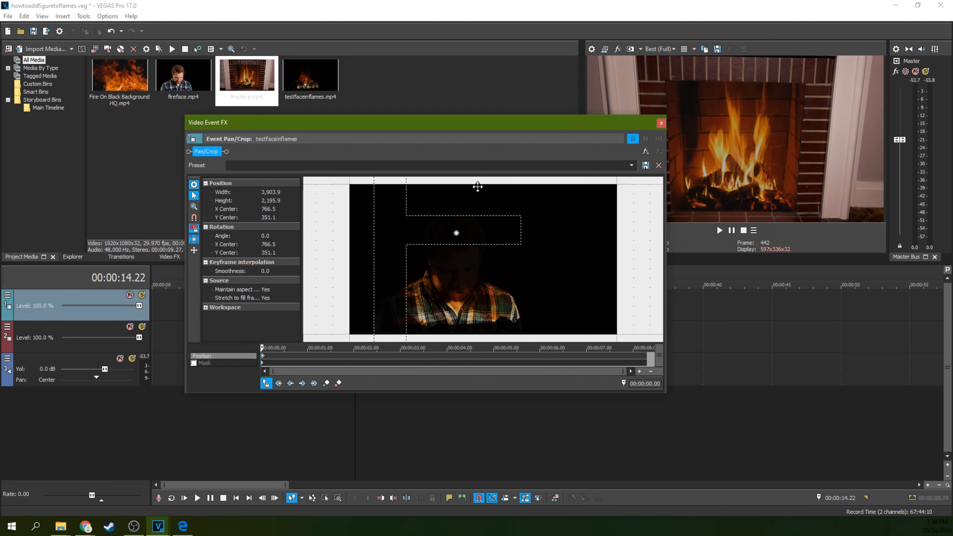
# - Dismiss the Video Event FX window and preview the faded figure playing over the fireplace
pyautogui.click(661, 123)
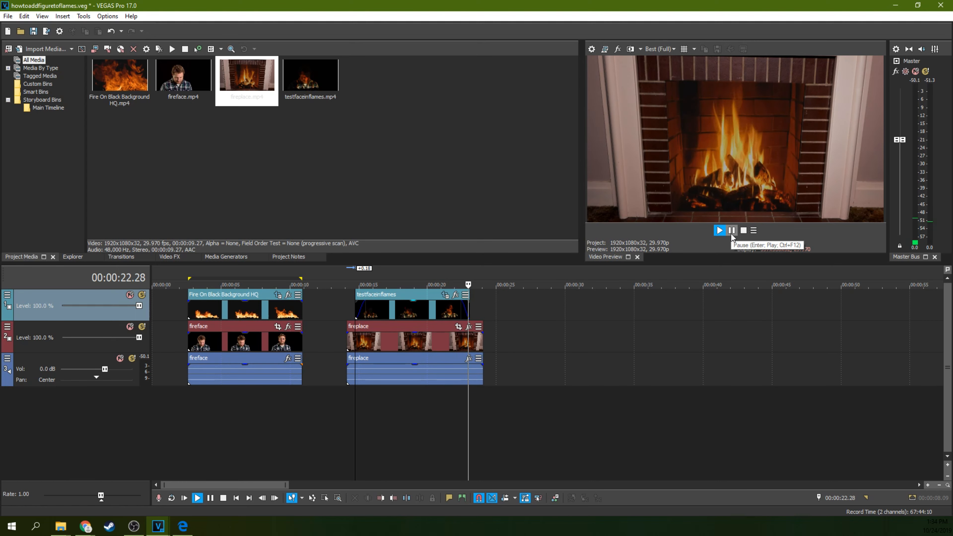
pyautogui.click(731, 230)
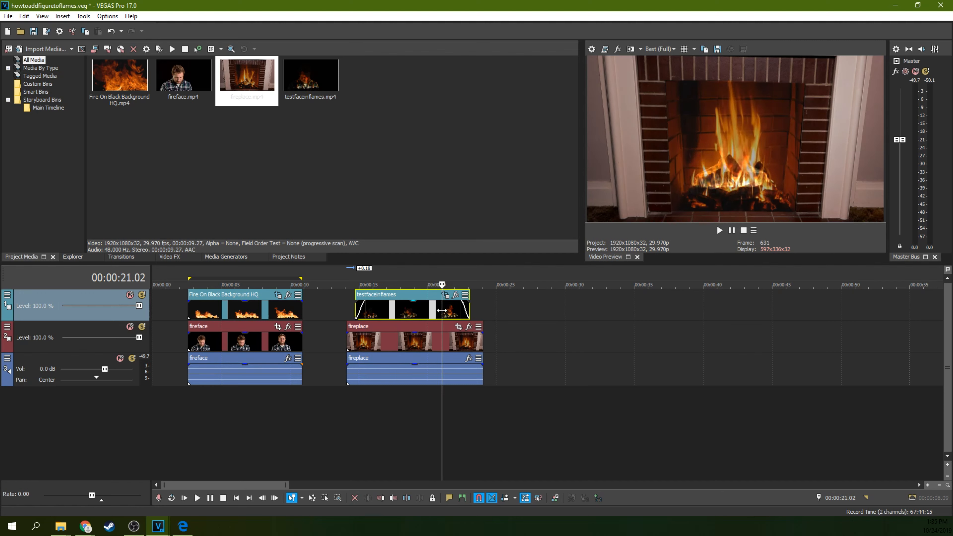
pyautogui.click(240, 284)
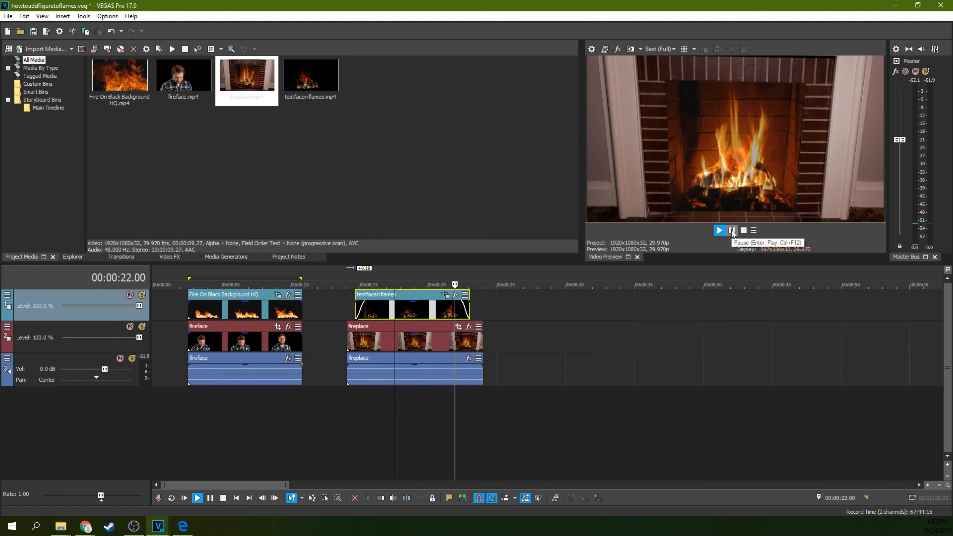
pyautogui.click(731, 230)
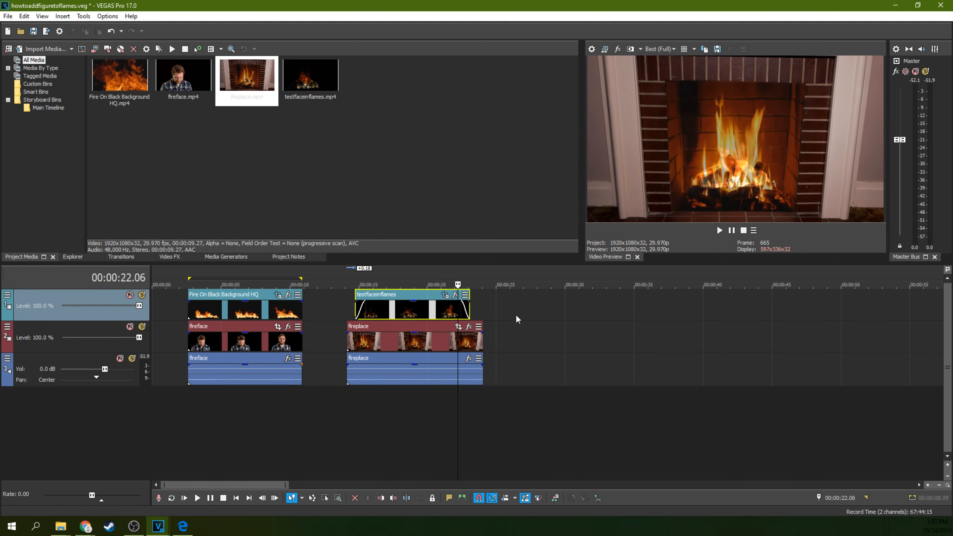
pyautogui.moveTo(784, 306)
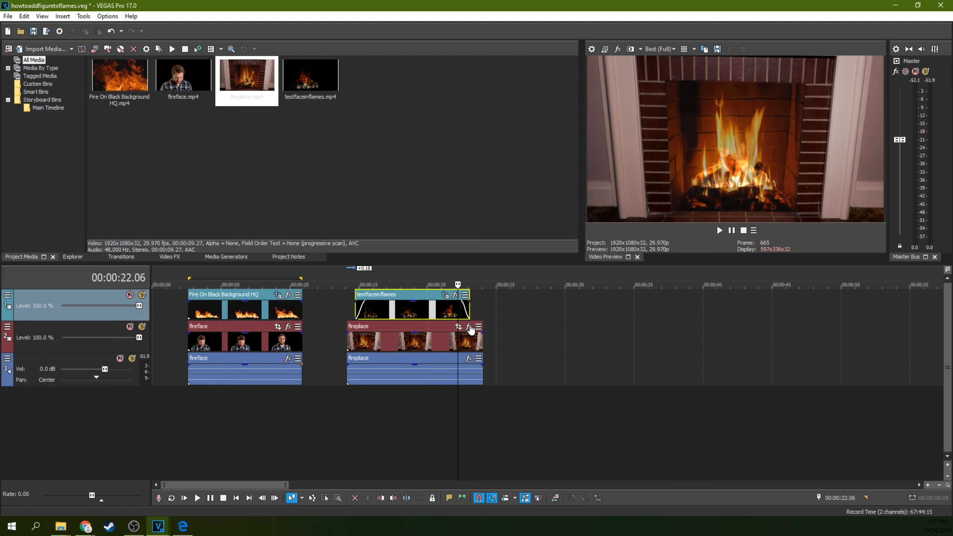
pyautogui.moveTo(434, 328)
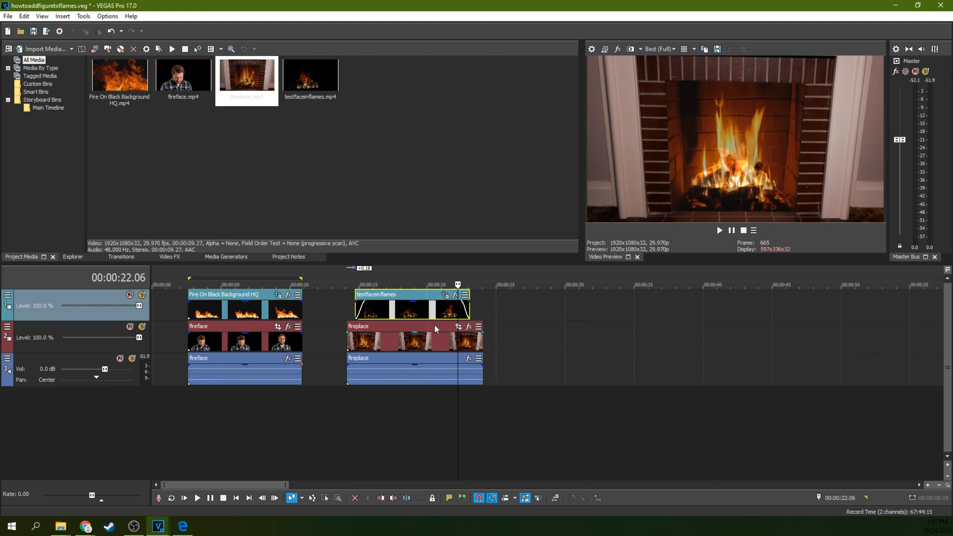
pyautogui.moveTo(436, 338)
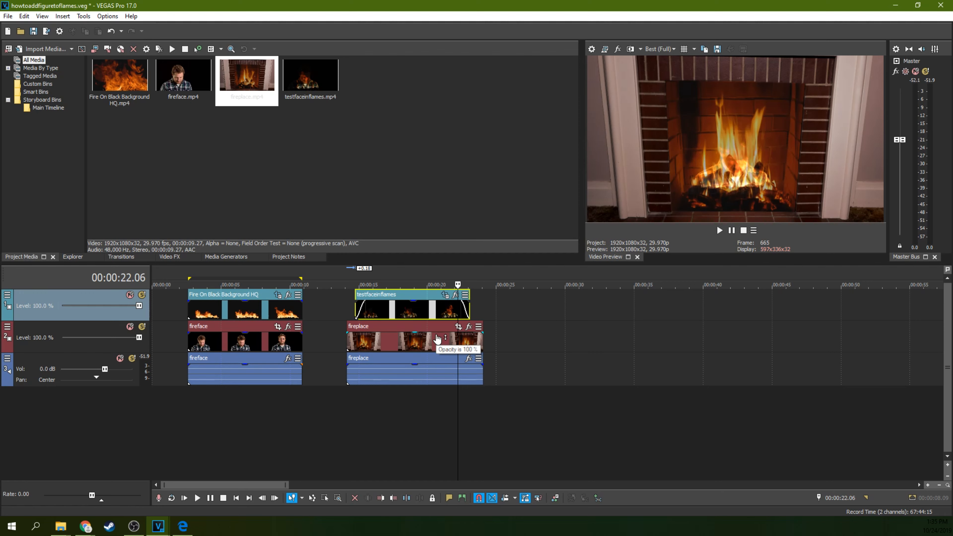
pyautogui.moveTo(731, 309)
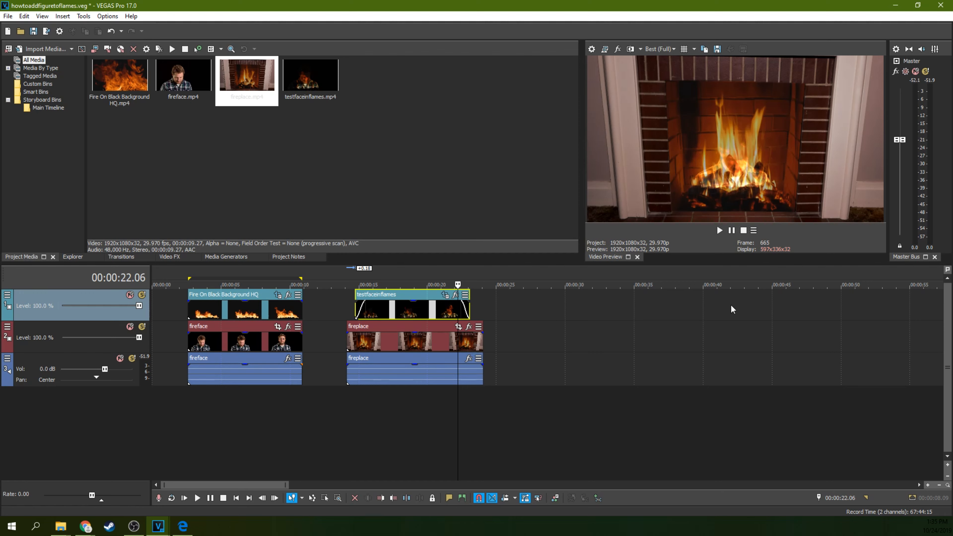
pyautogui.moveTo(946, 333)
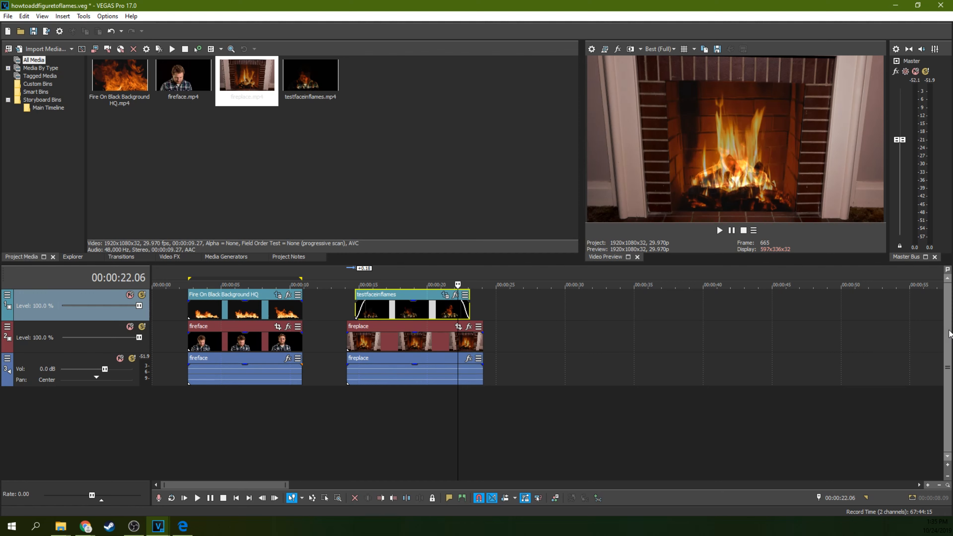
pyautogui.moveTo(854, 402)
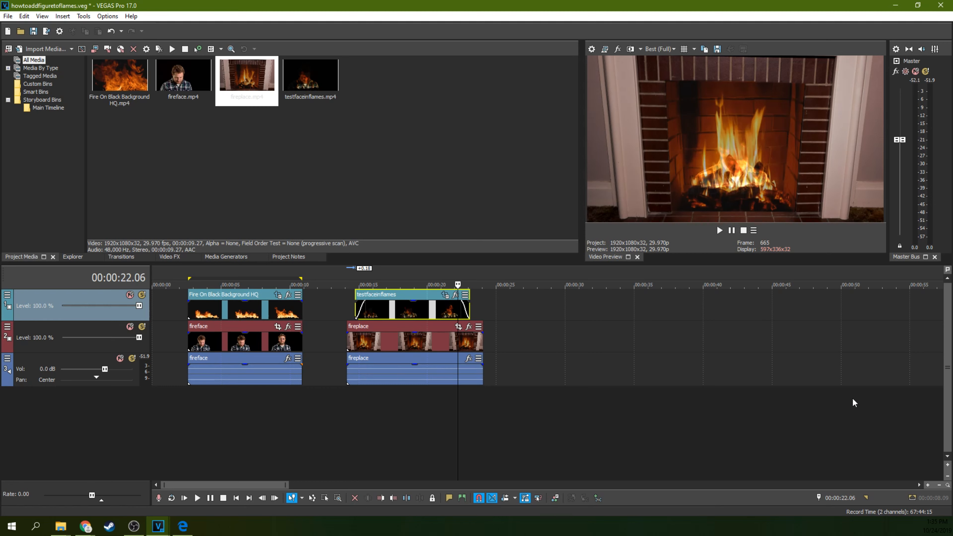